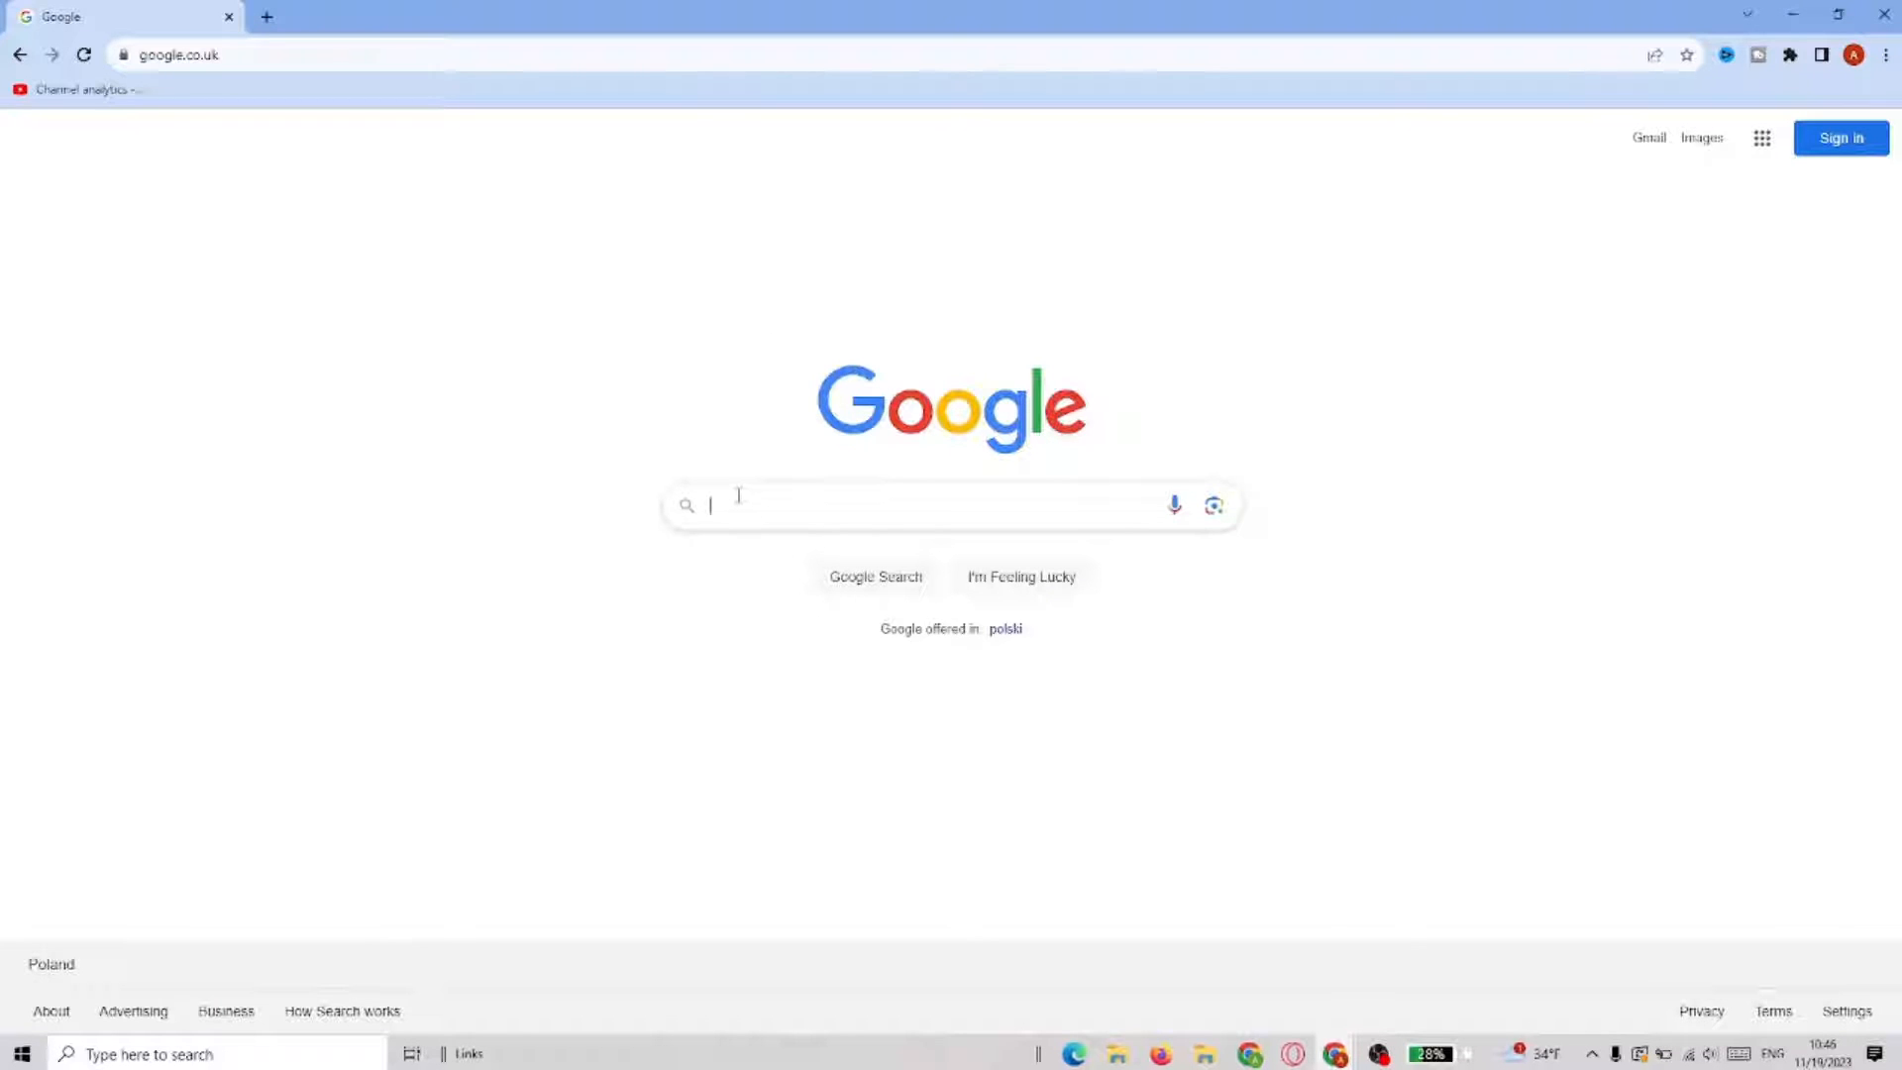
# Search Google for 'character ai', open character.ai, accept the welcome notice and start signing up
pyautogui.write('character ai')
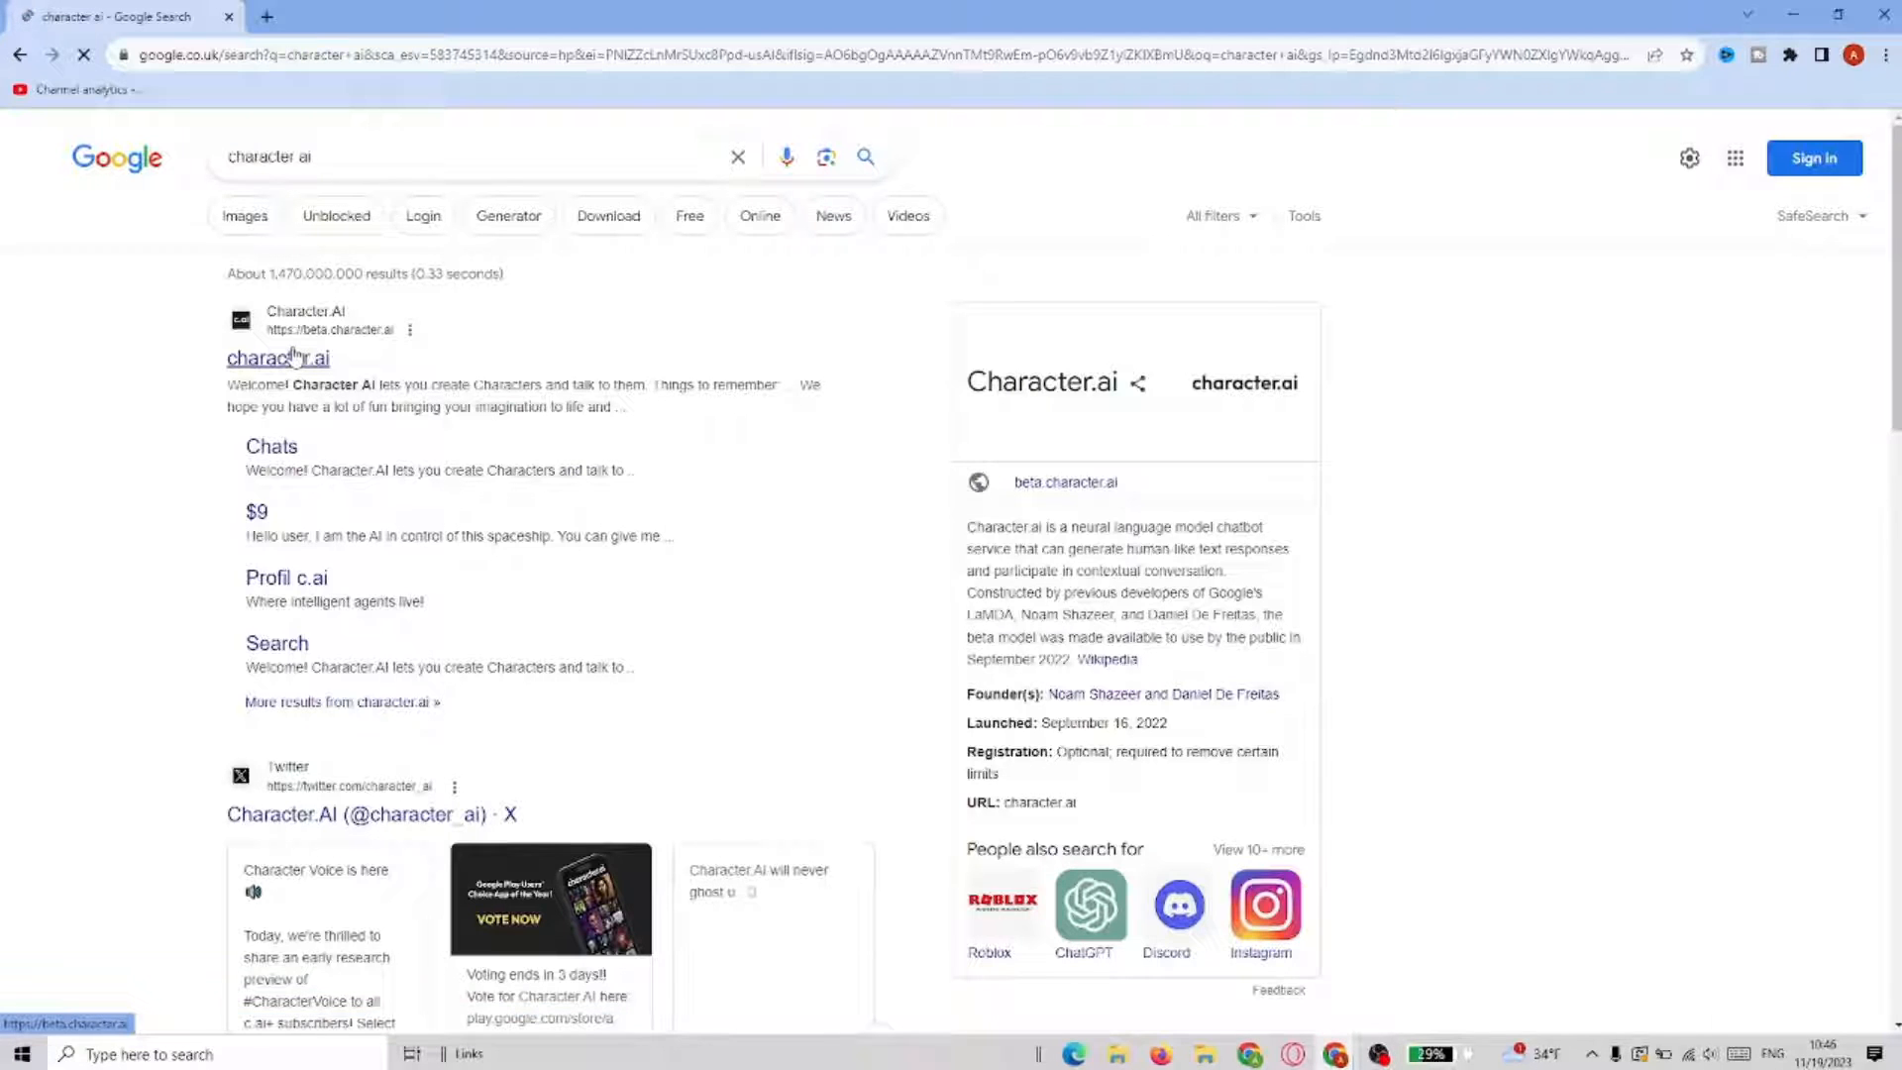
pyautogui.click(277, 357)
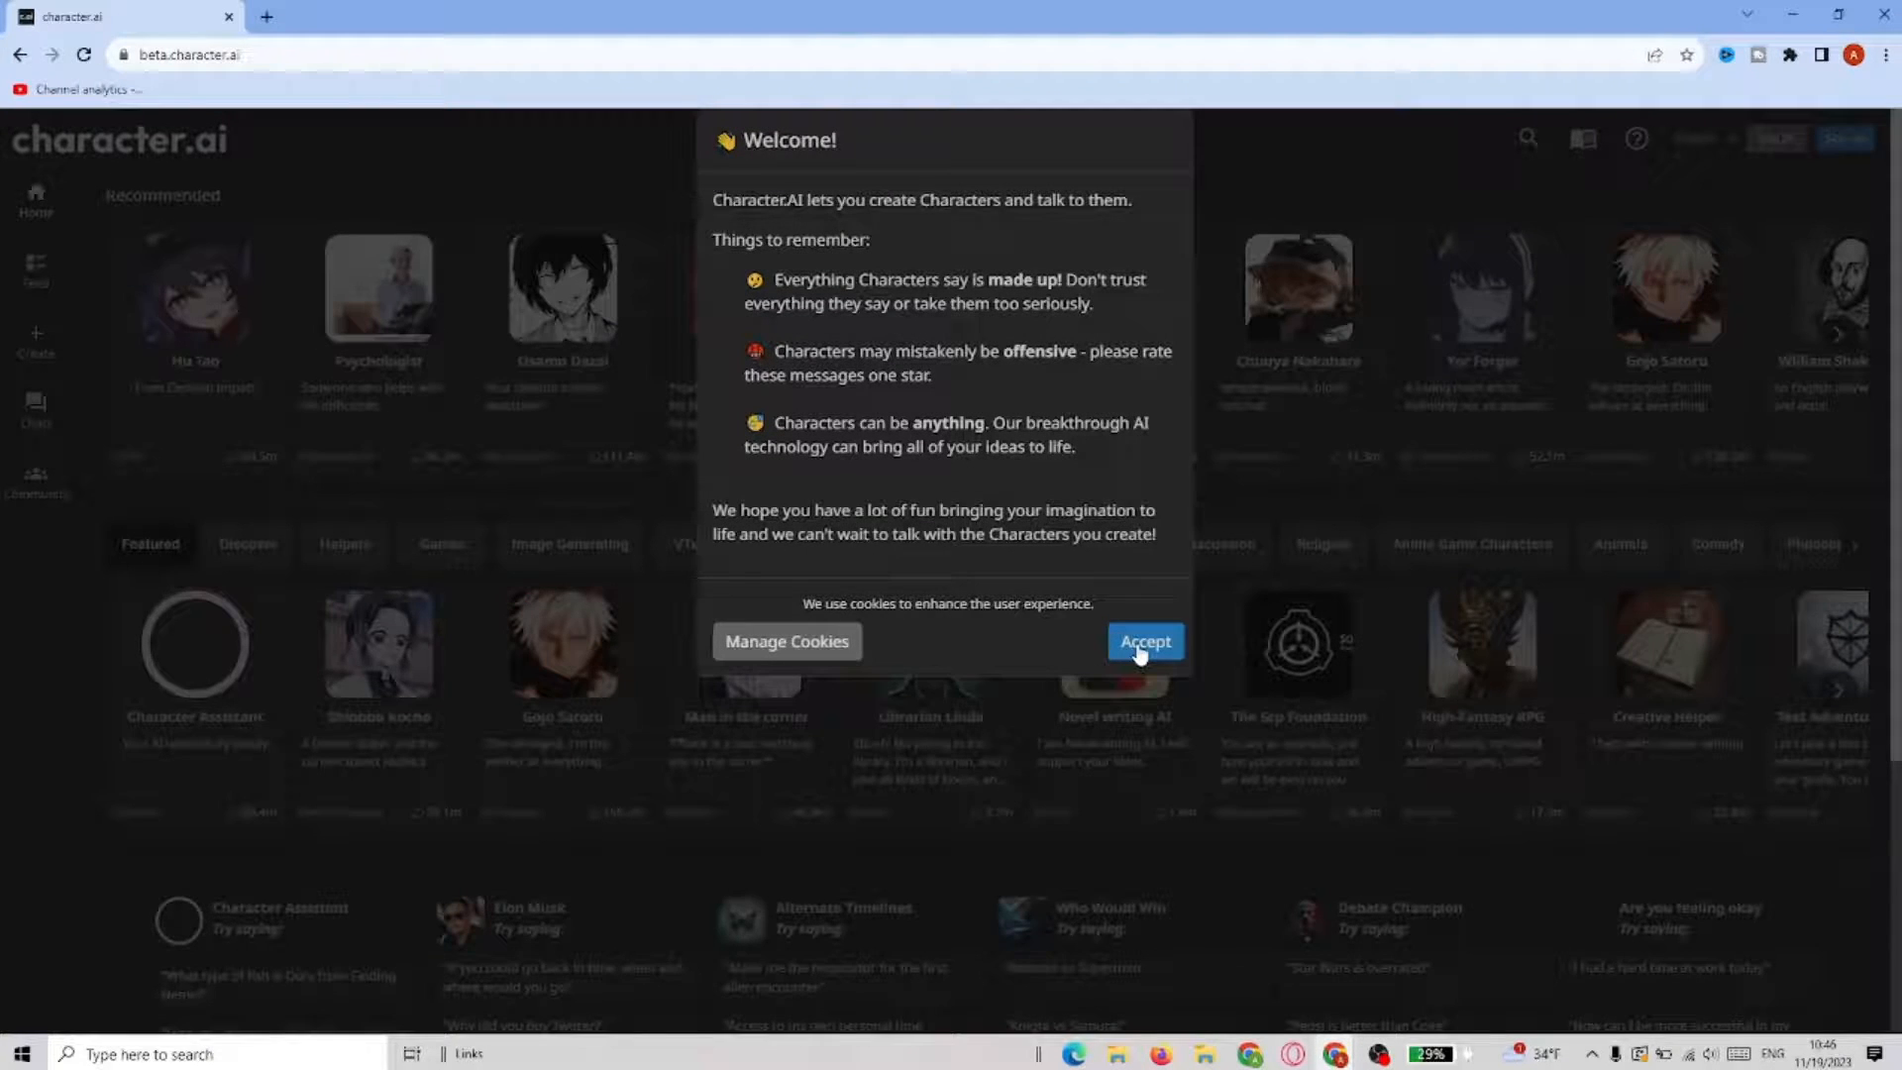
pyautogui.click(1145, 641)
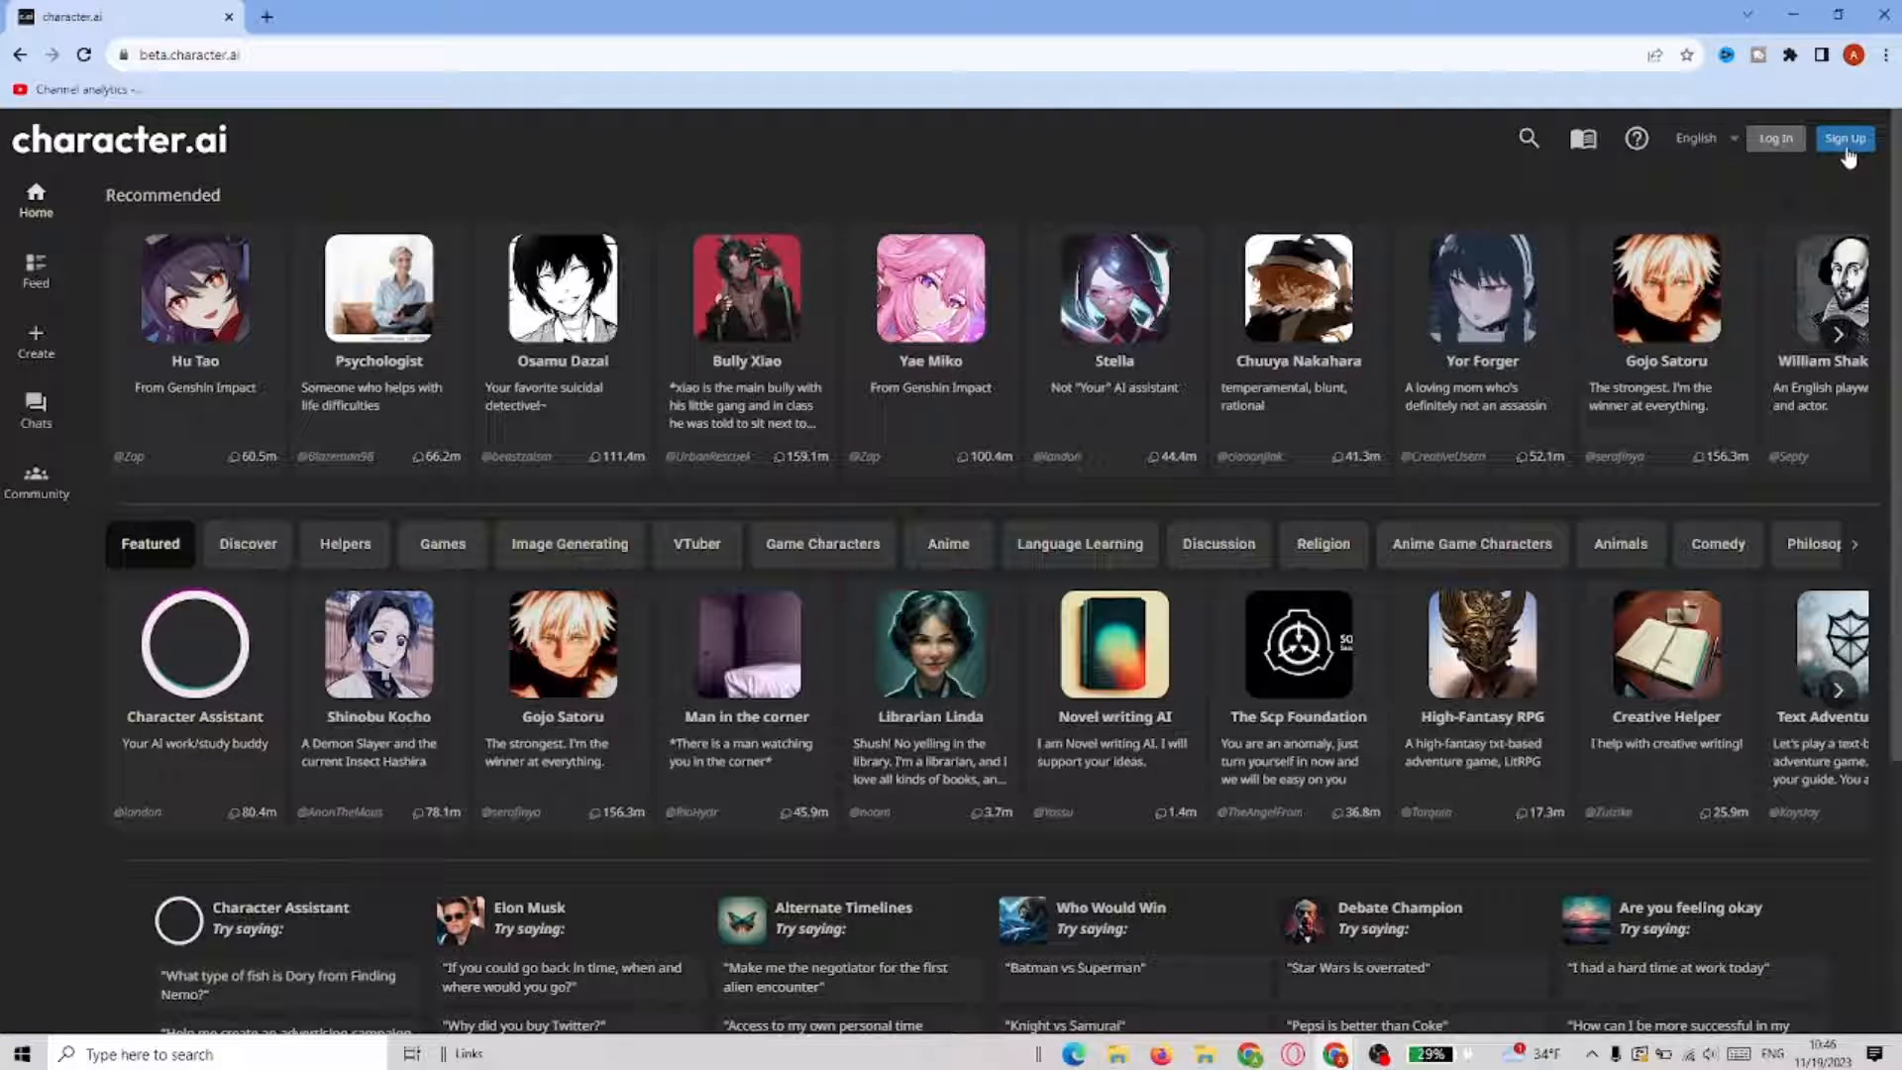
pyautogui.click(1846, 137)
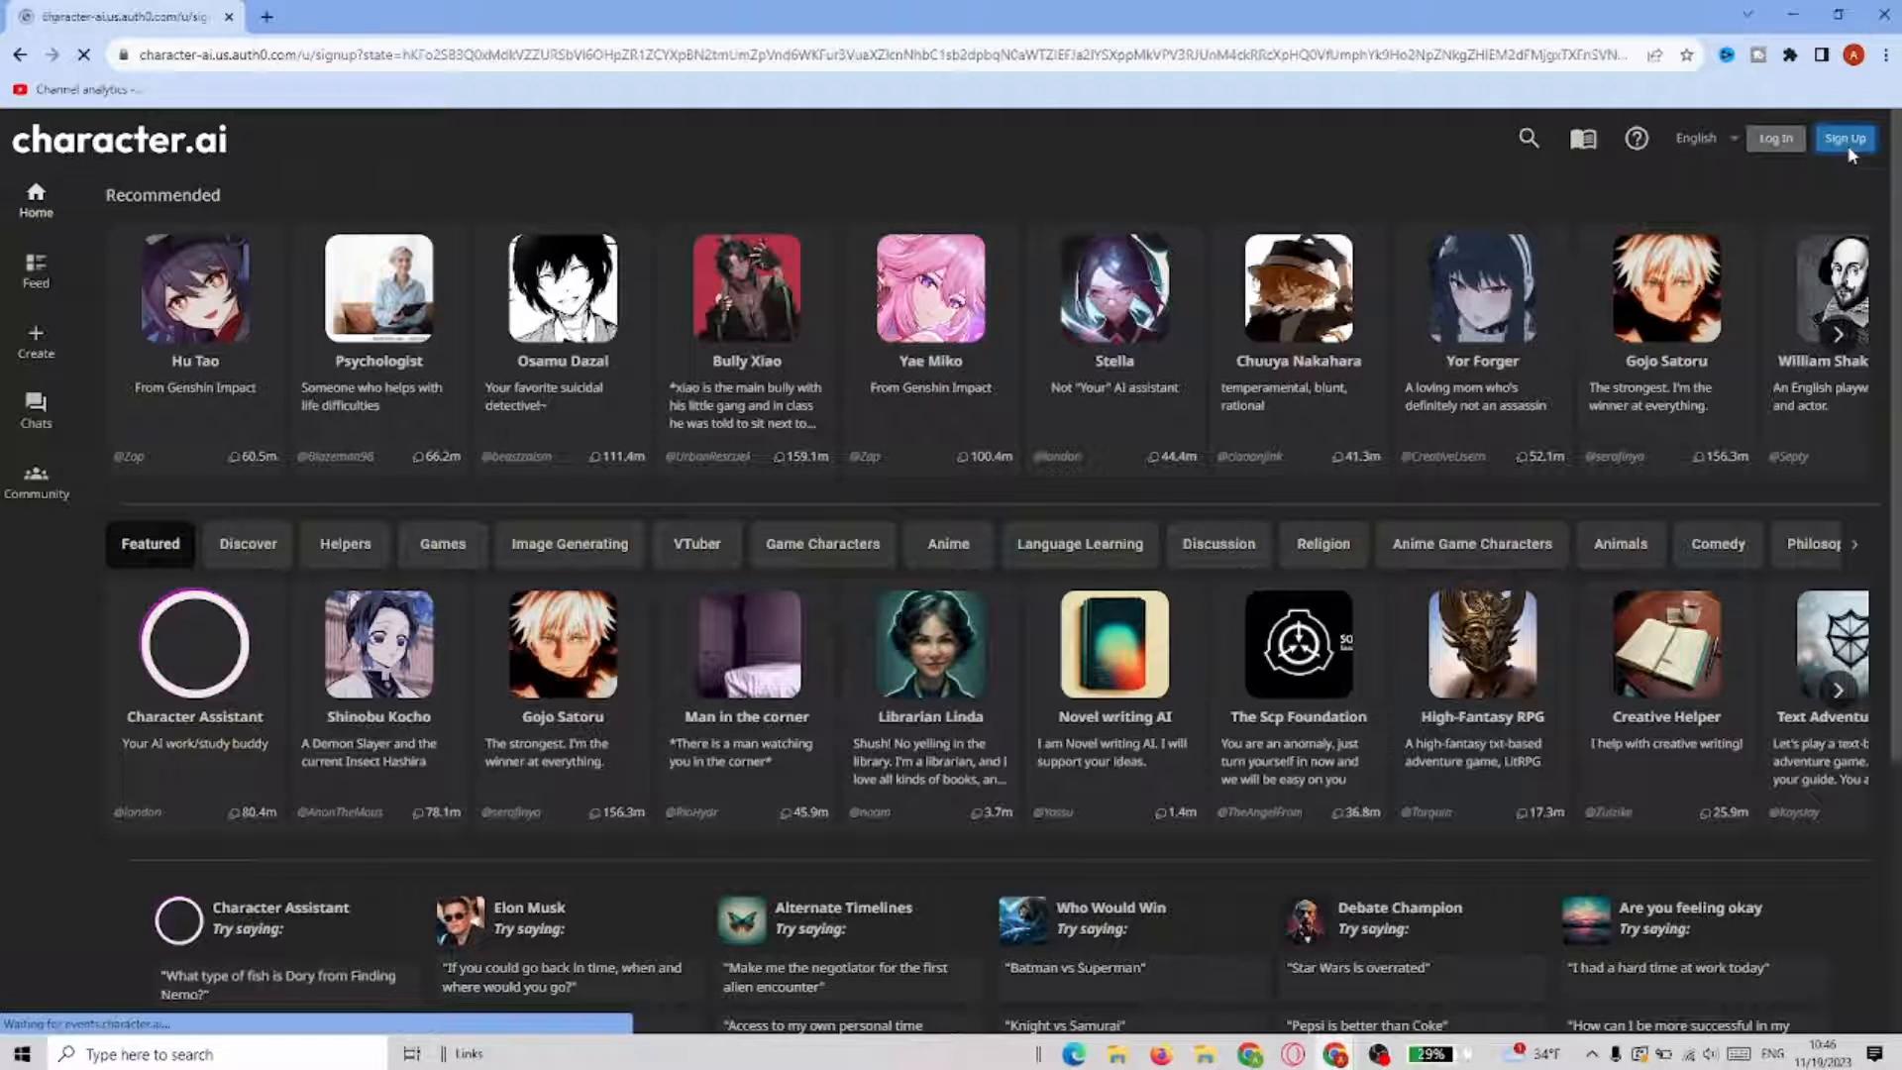
# Choose 'Continue with Google' on the Character.AI sign-up page to register with a Google account
pyautogui.click(1843, 137)
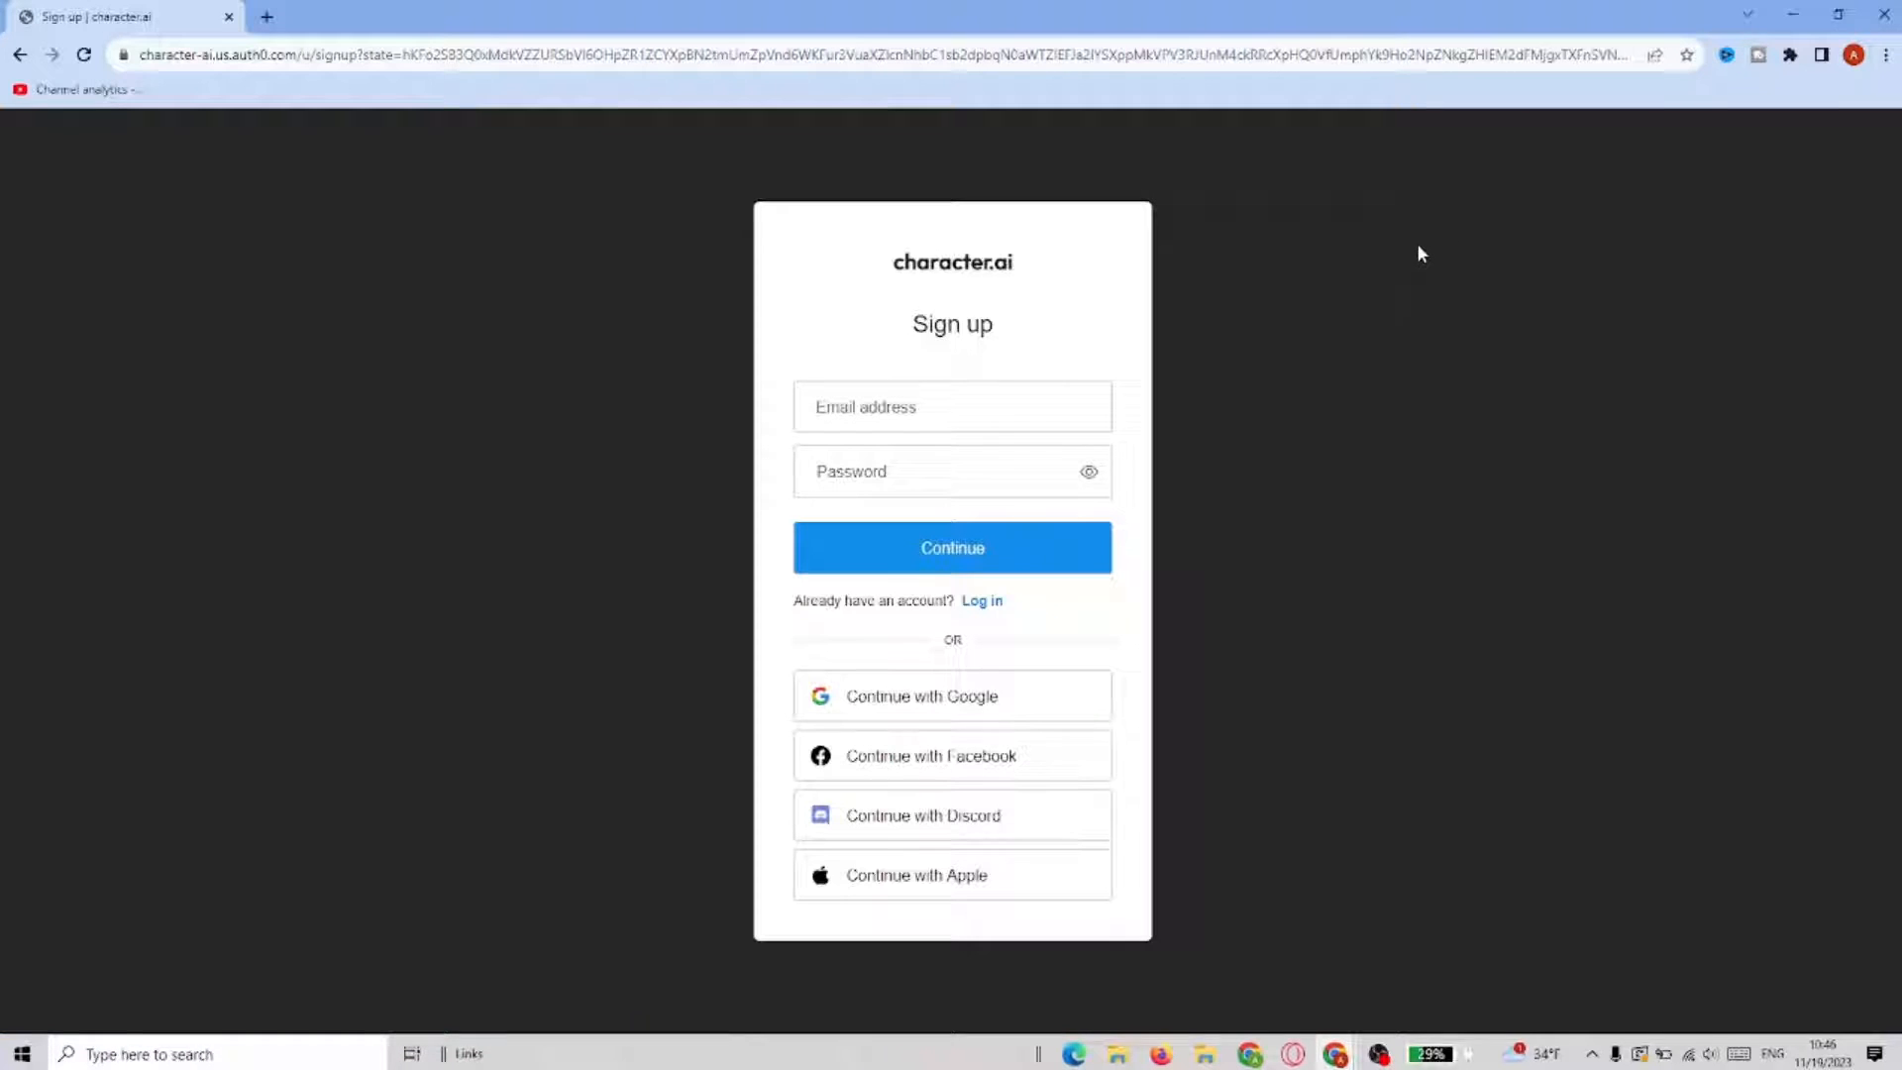
pyautogui.moveTo(1202, 474)
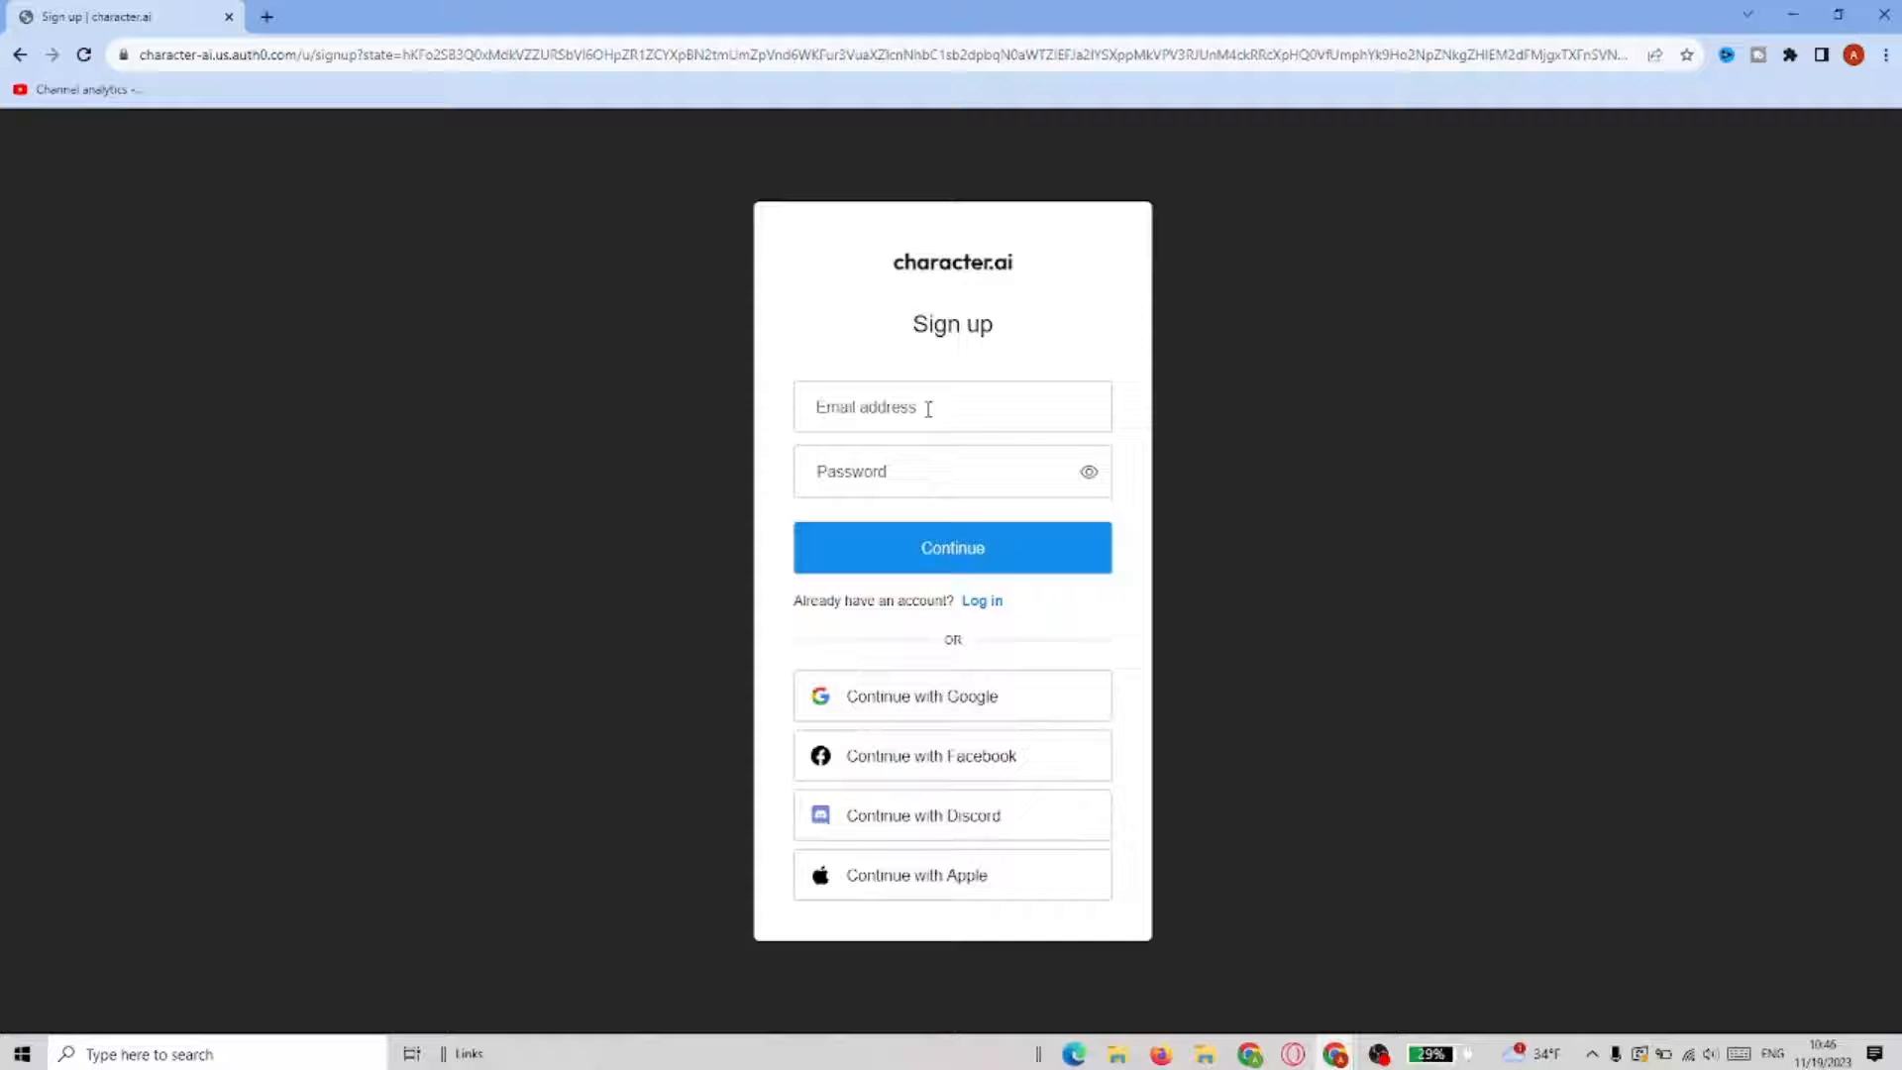
pyautogui.moveTo(909, 709)
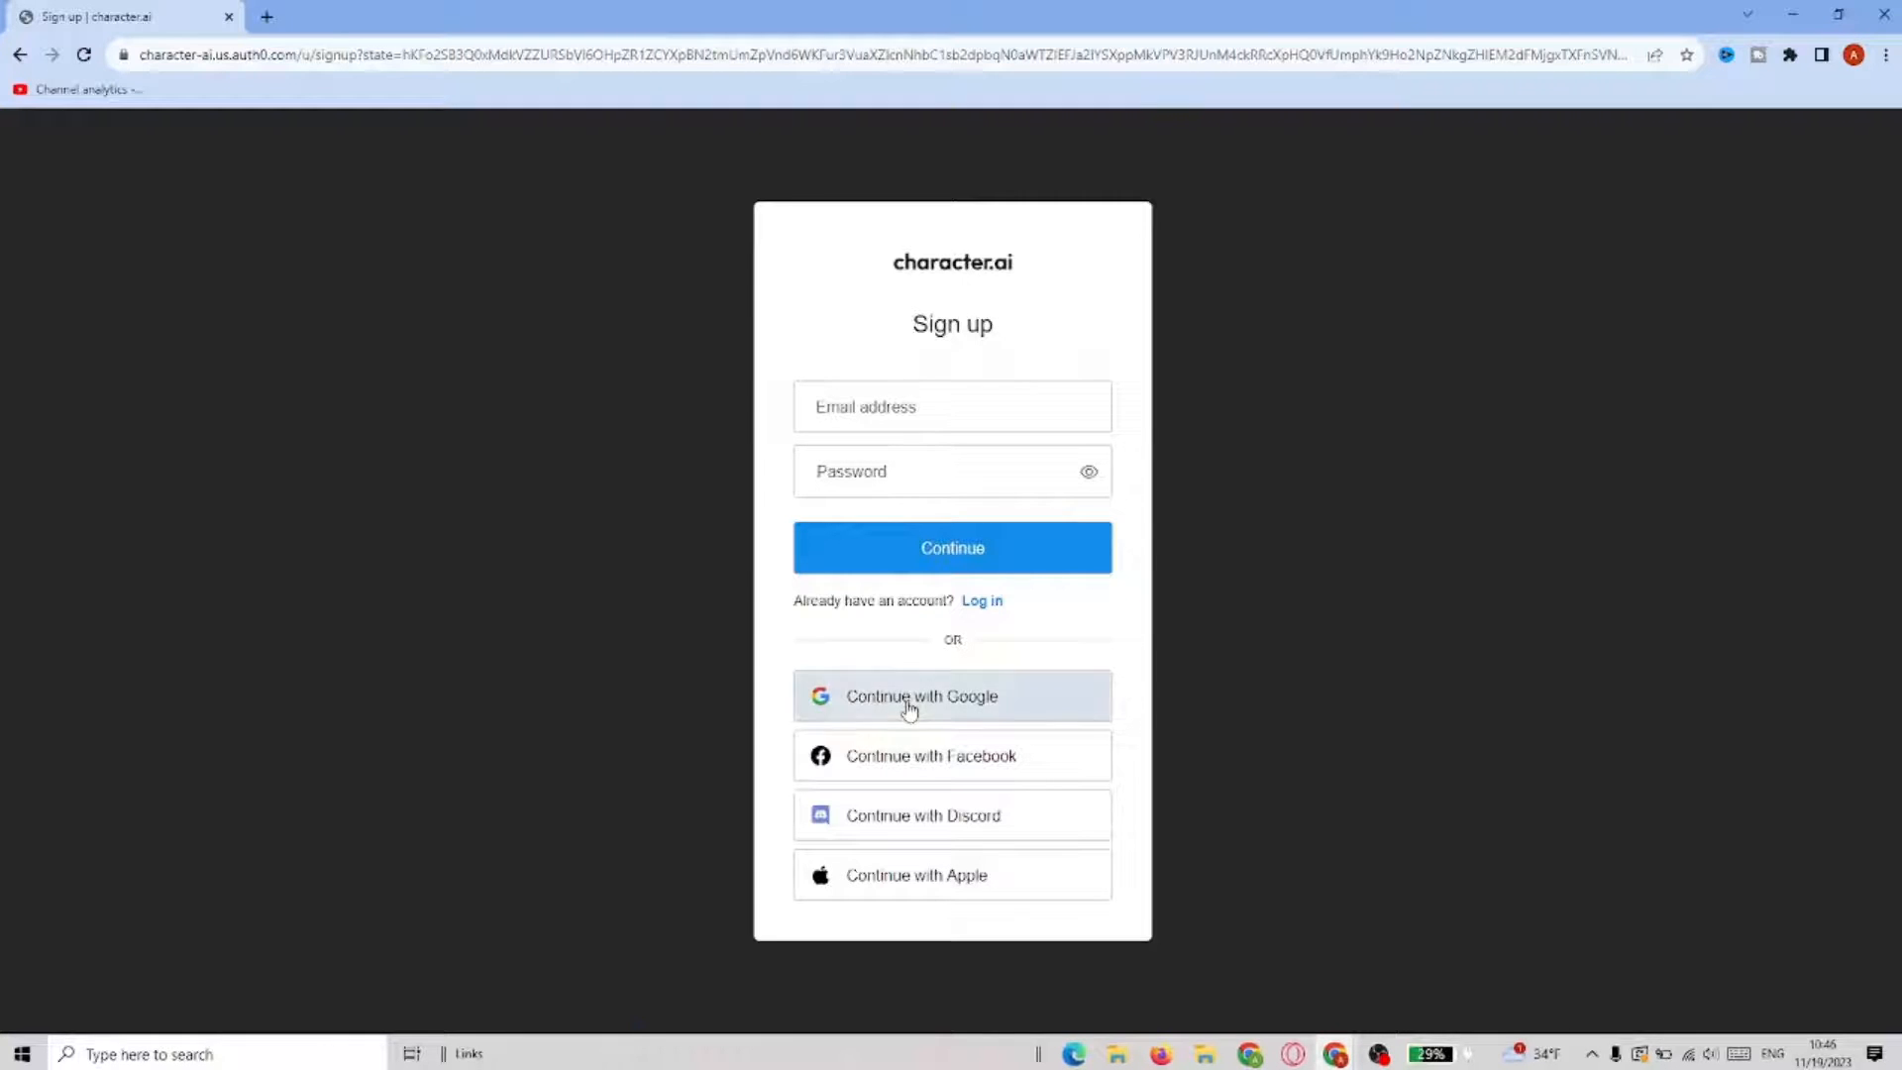
pyautogui.click(952, 696)
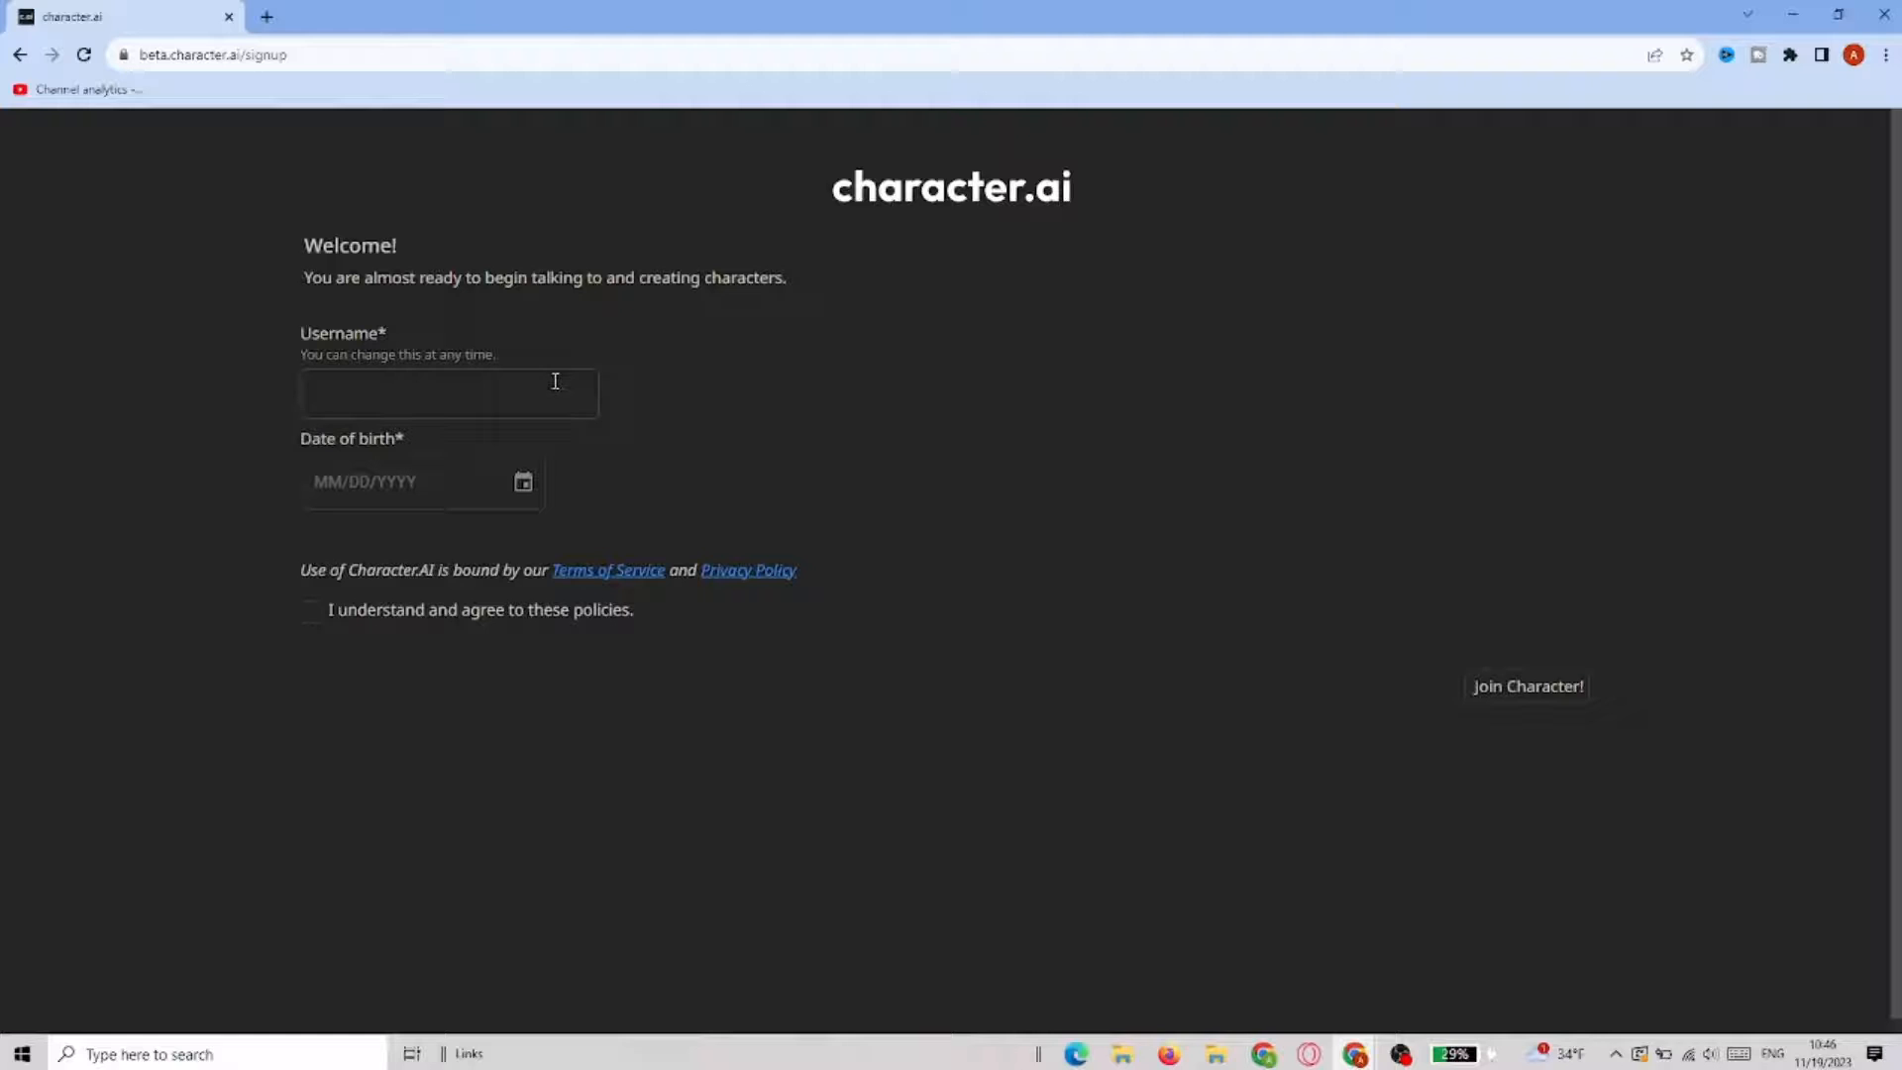
# Enter username 'test' and birth date 01/01/1998, then submit with 'Join Character!'
pyautogui.click(448, 393)
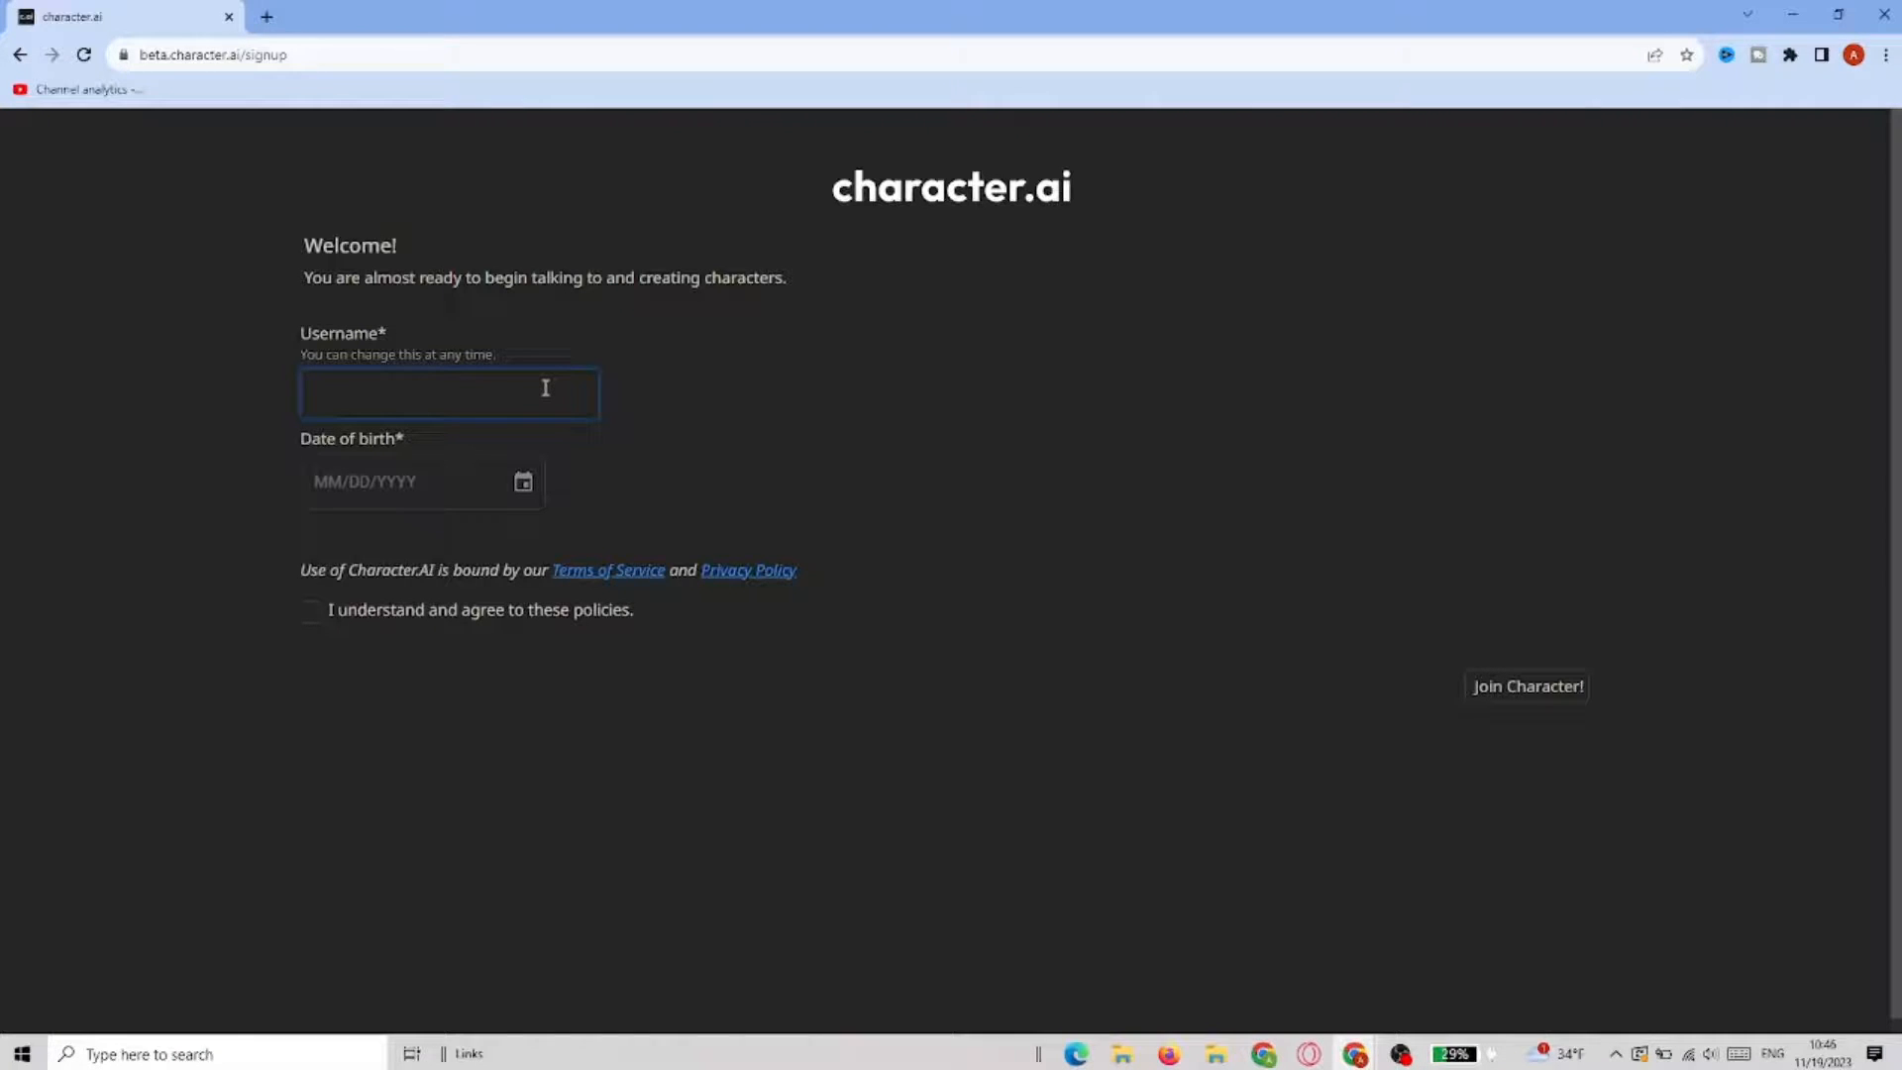
pyautogui.write('test123456')
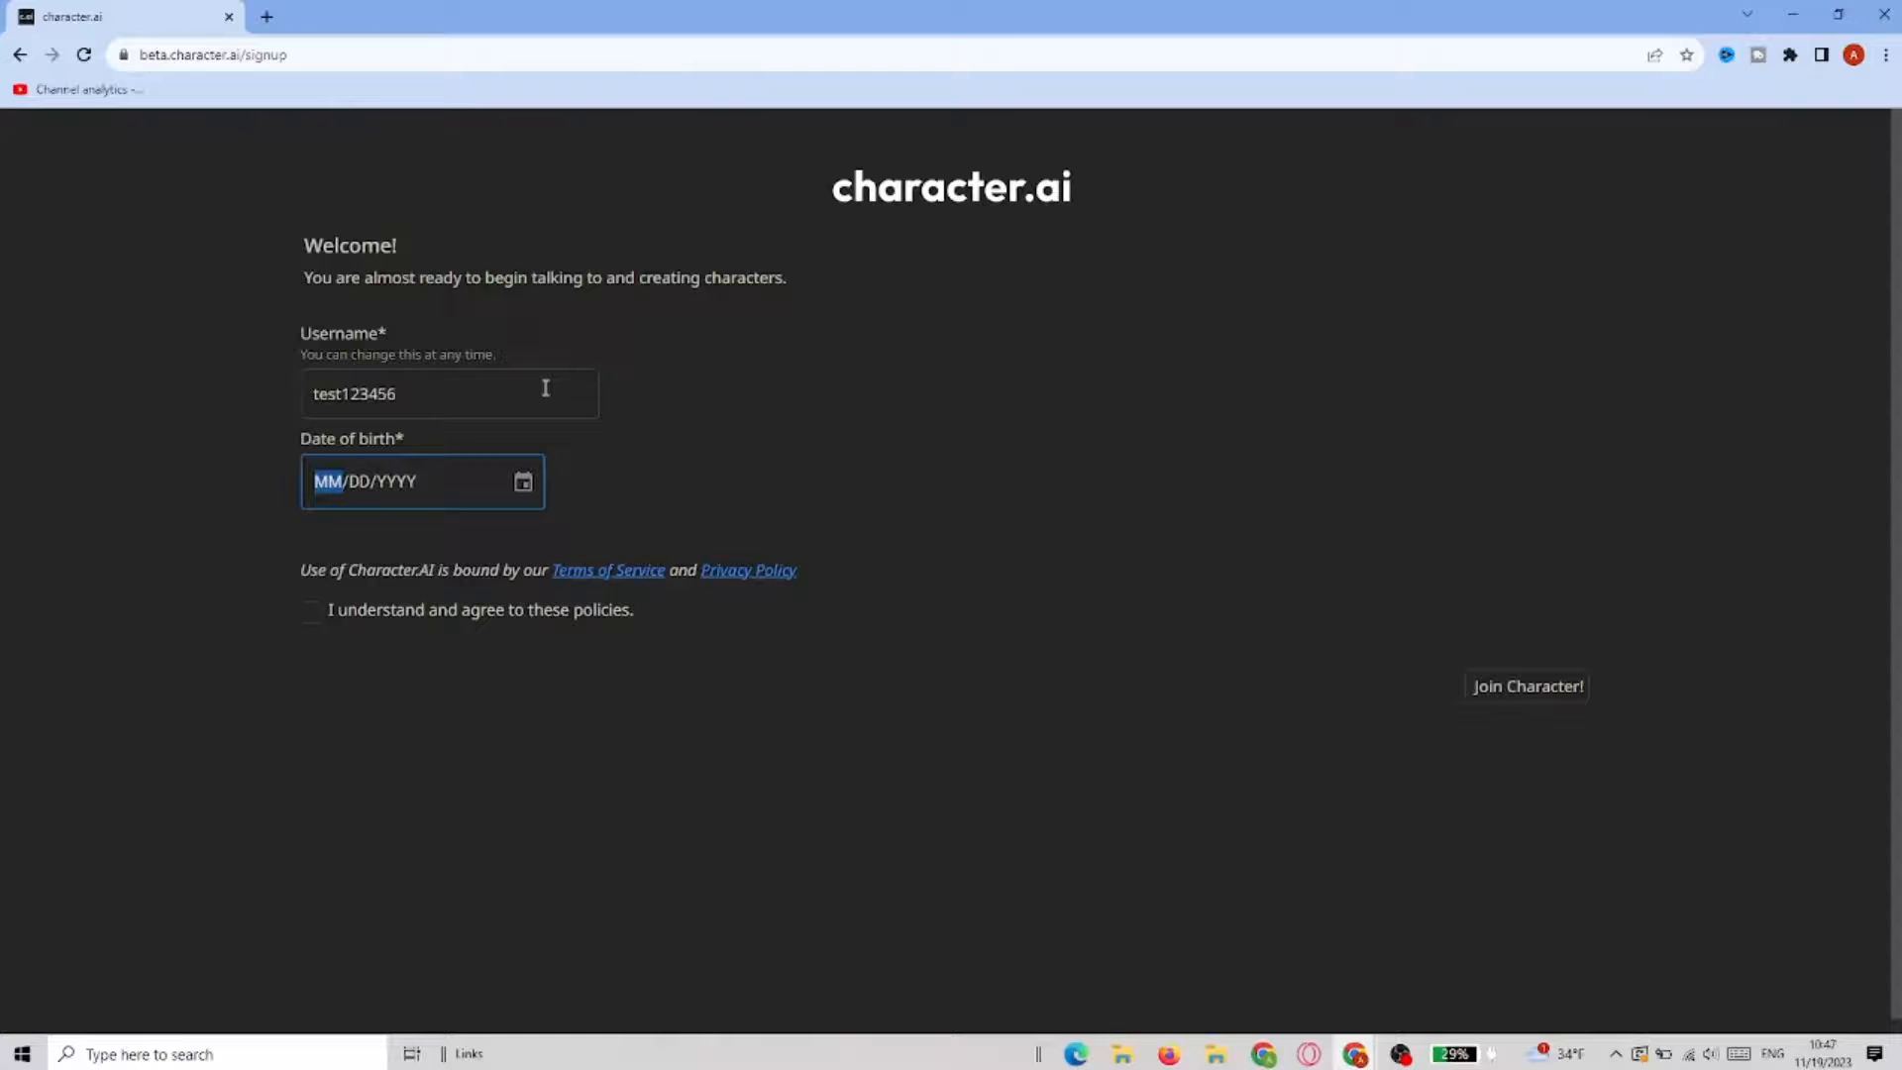
pyautogui.write('0101')
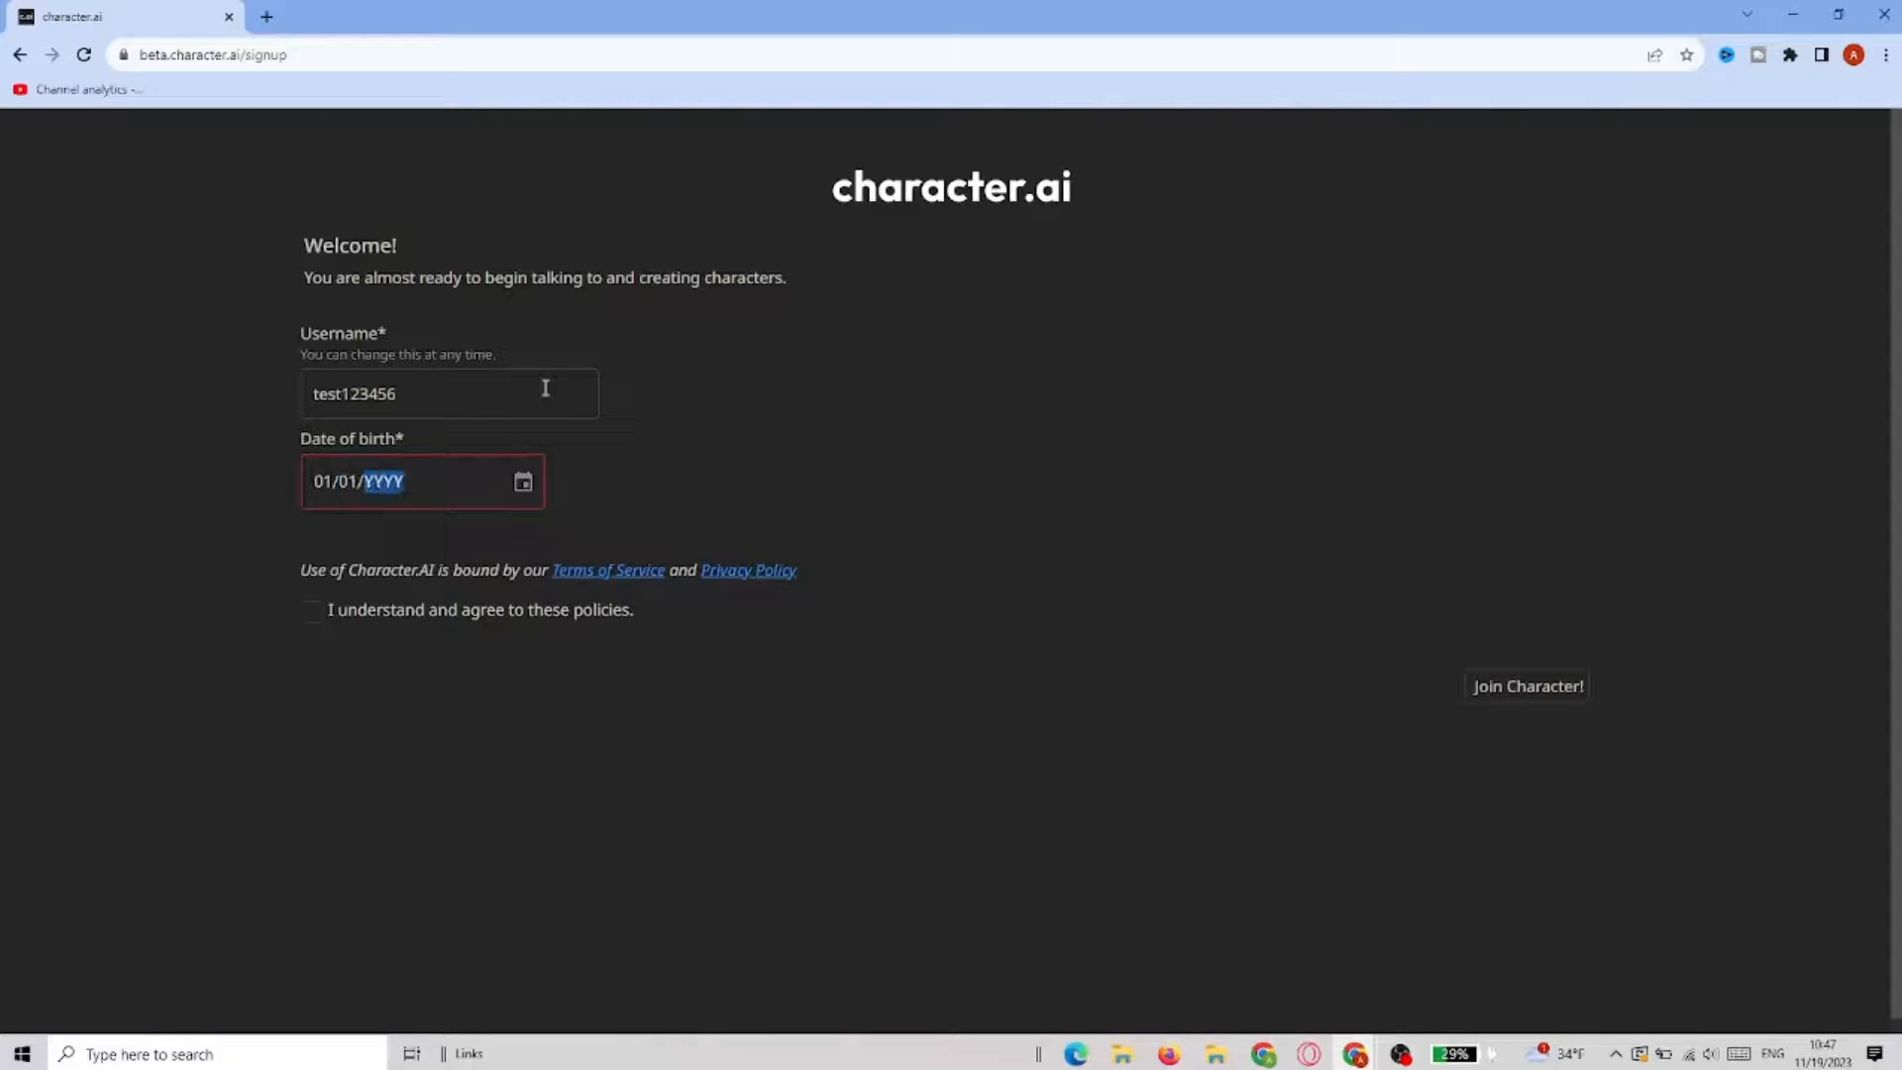
pyautogui.write('0199')
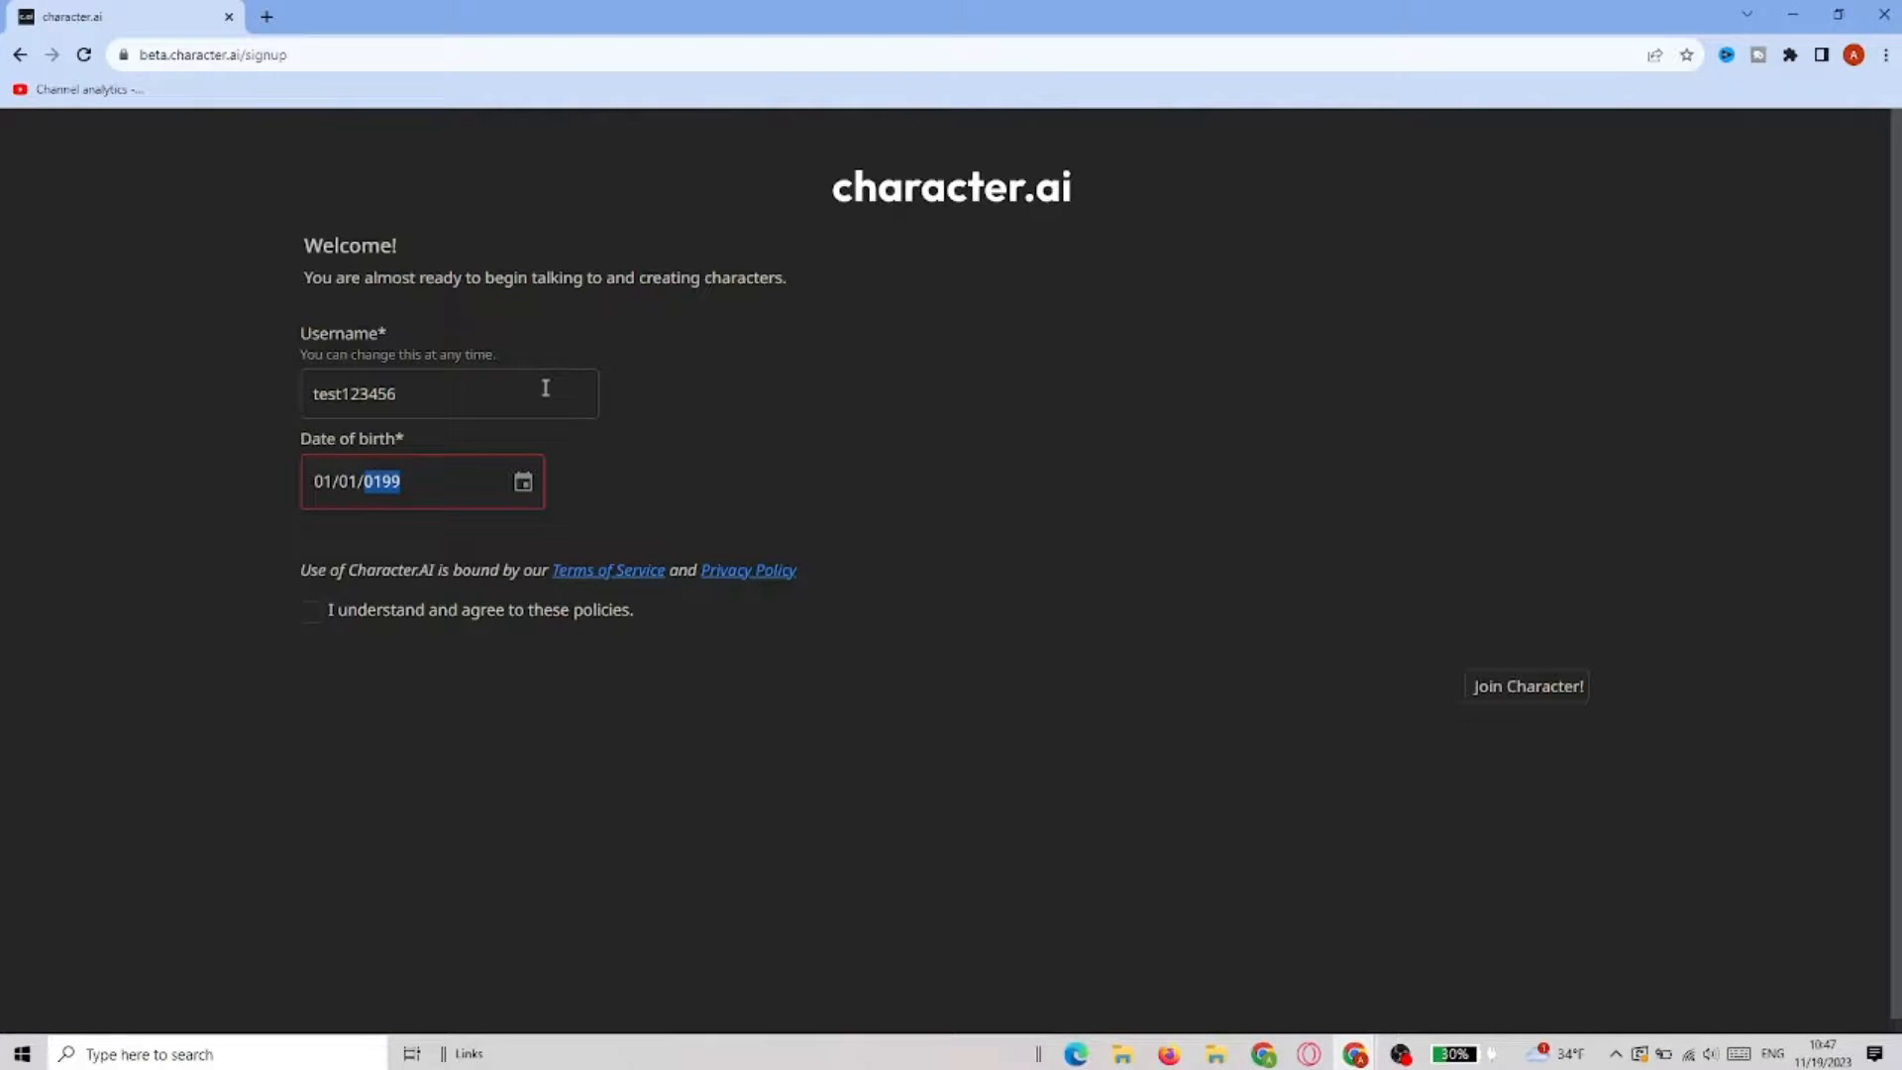
pyautogui.write('1998')
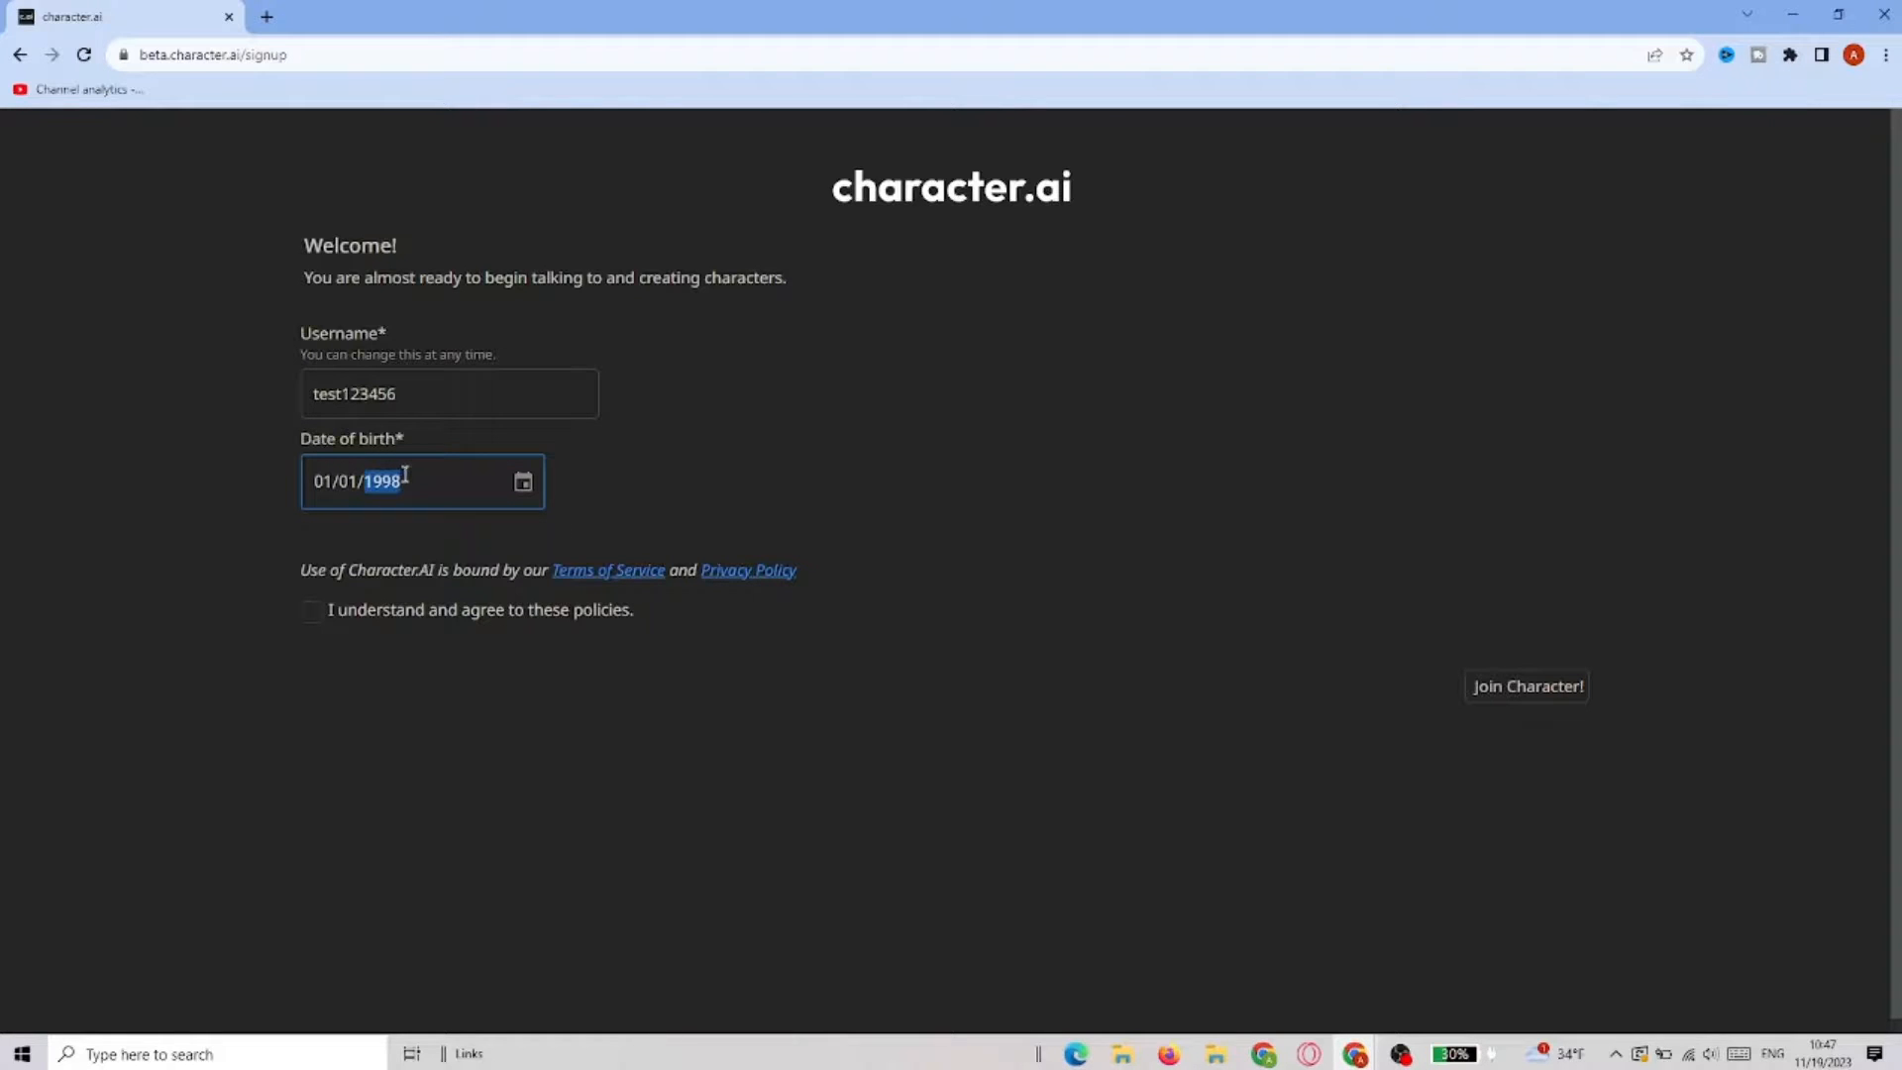
pyautogui.click(1527, 760)
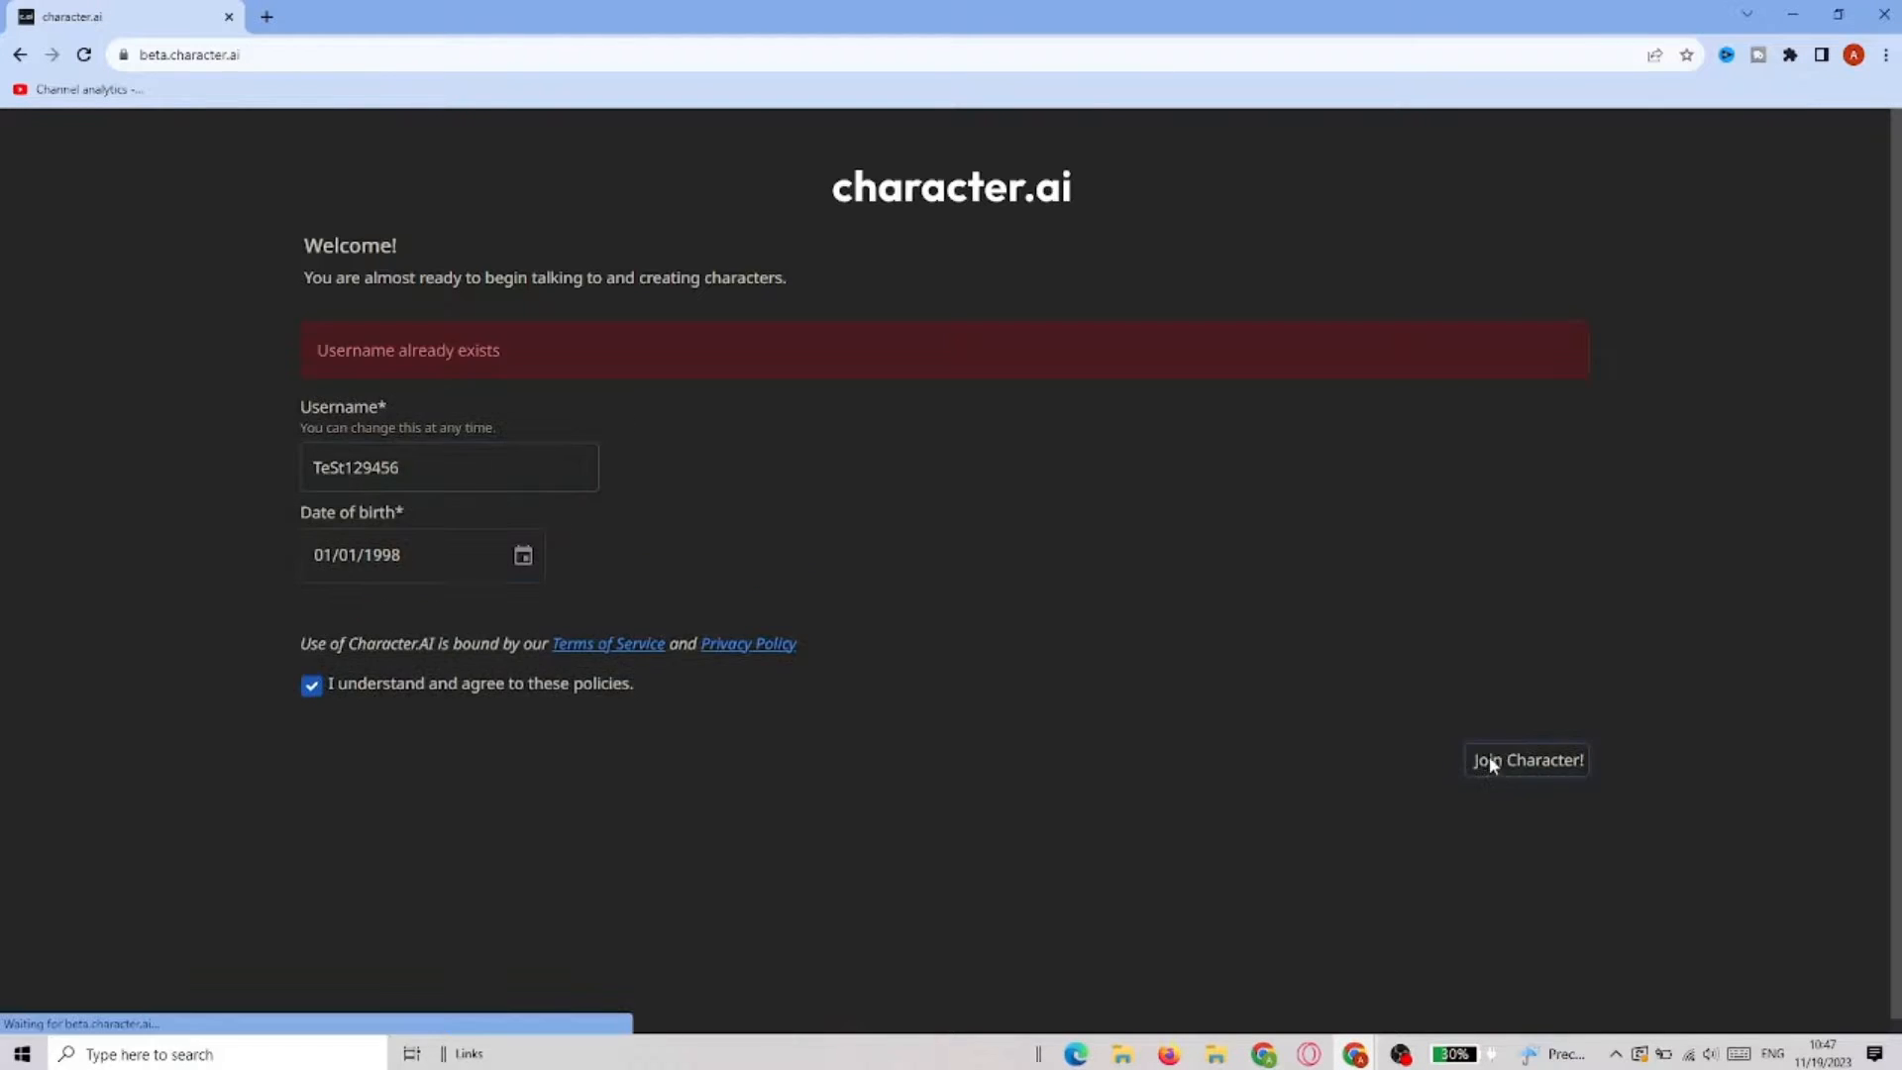
pyautogui.click(1527, 759)
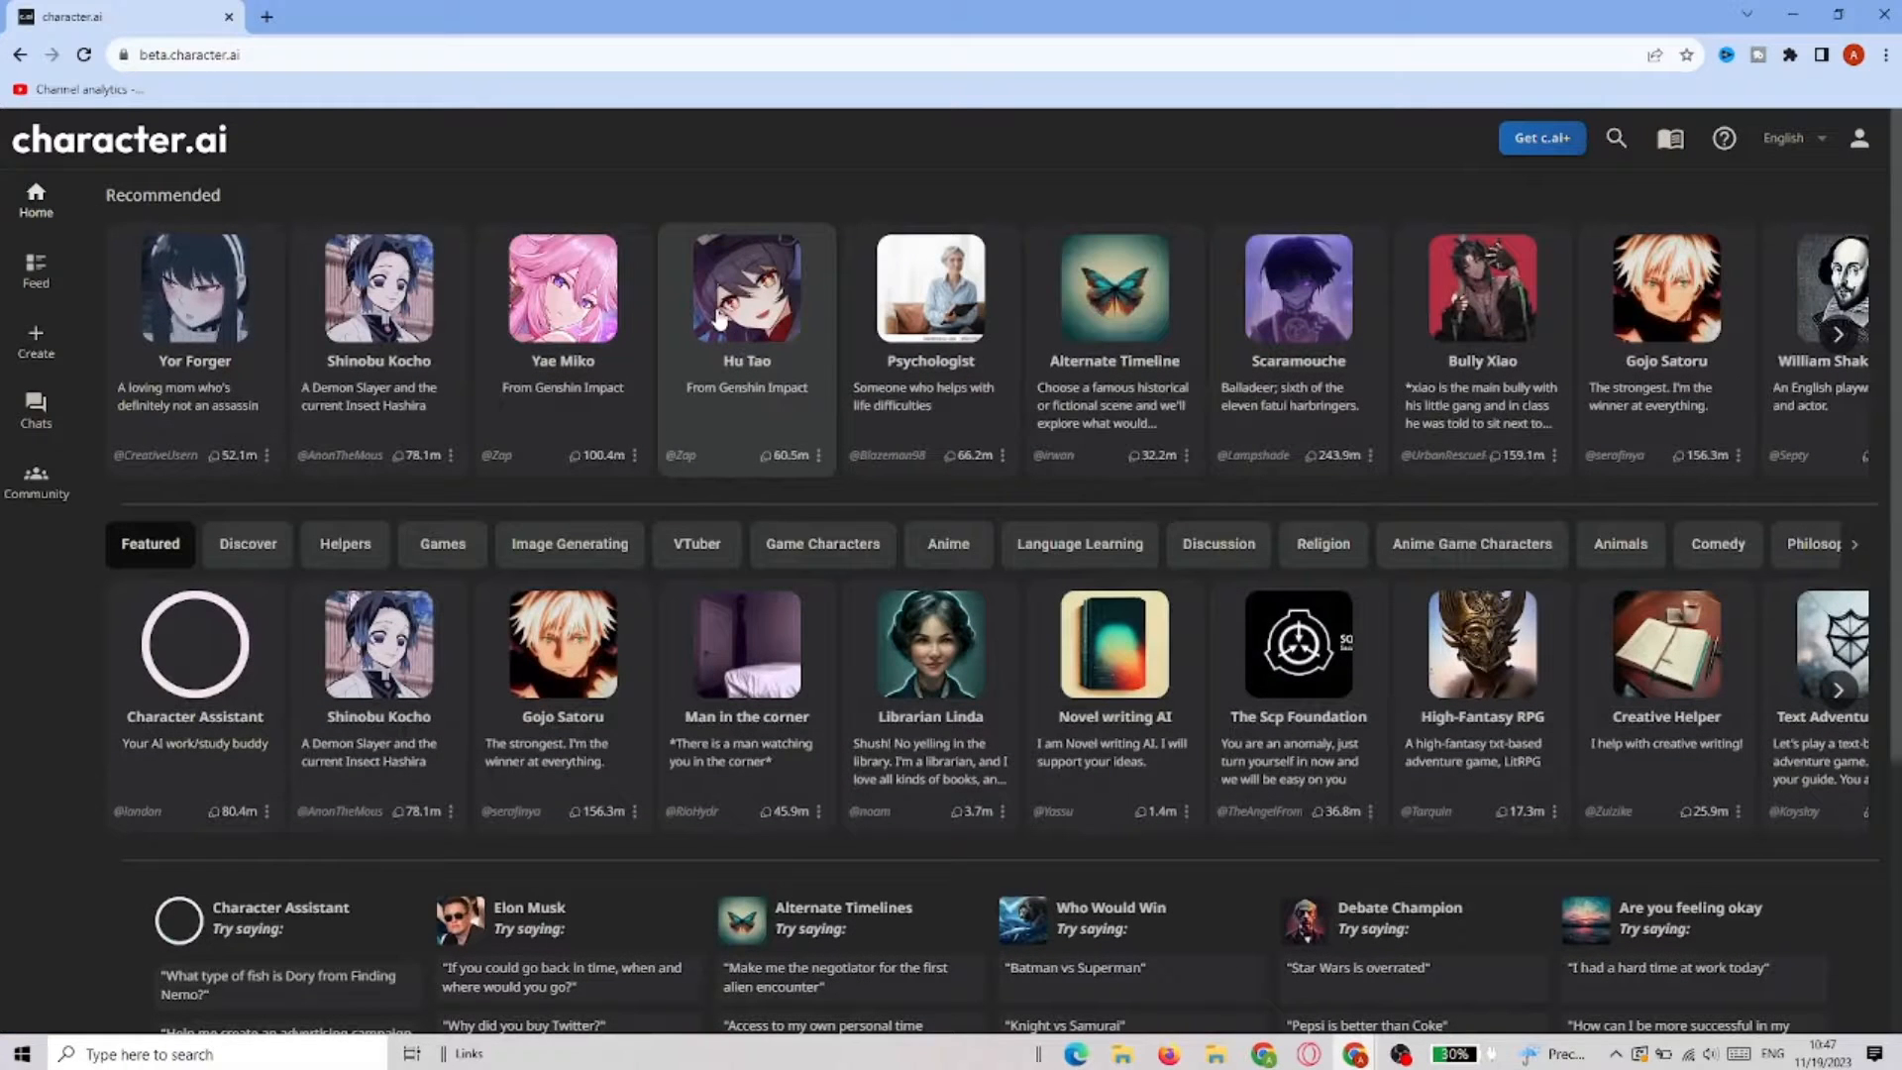
pyautogui.moveTo(466, 217)
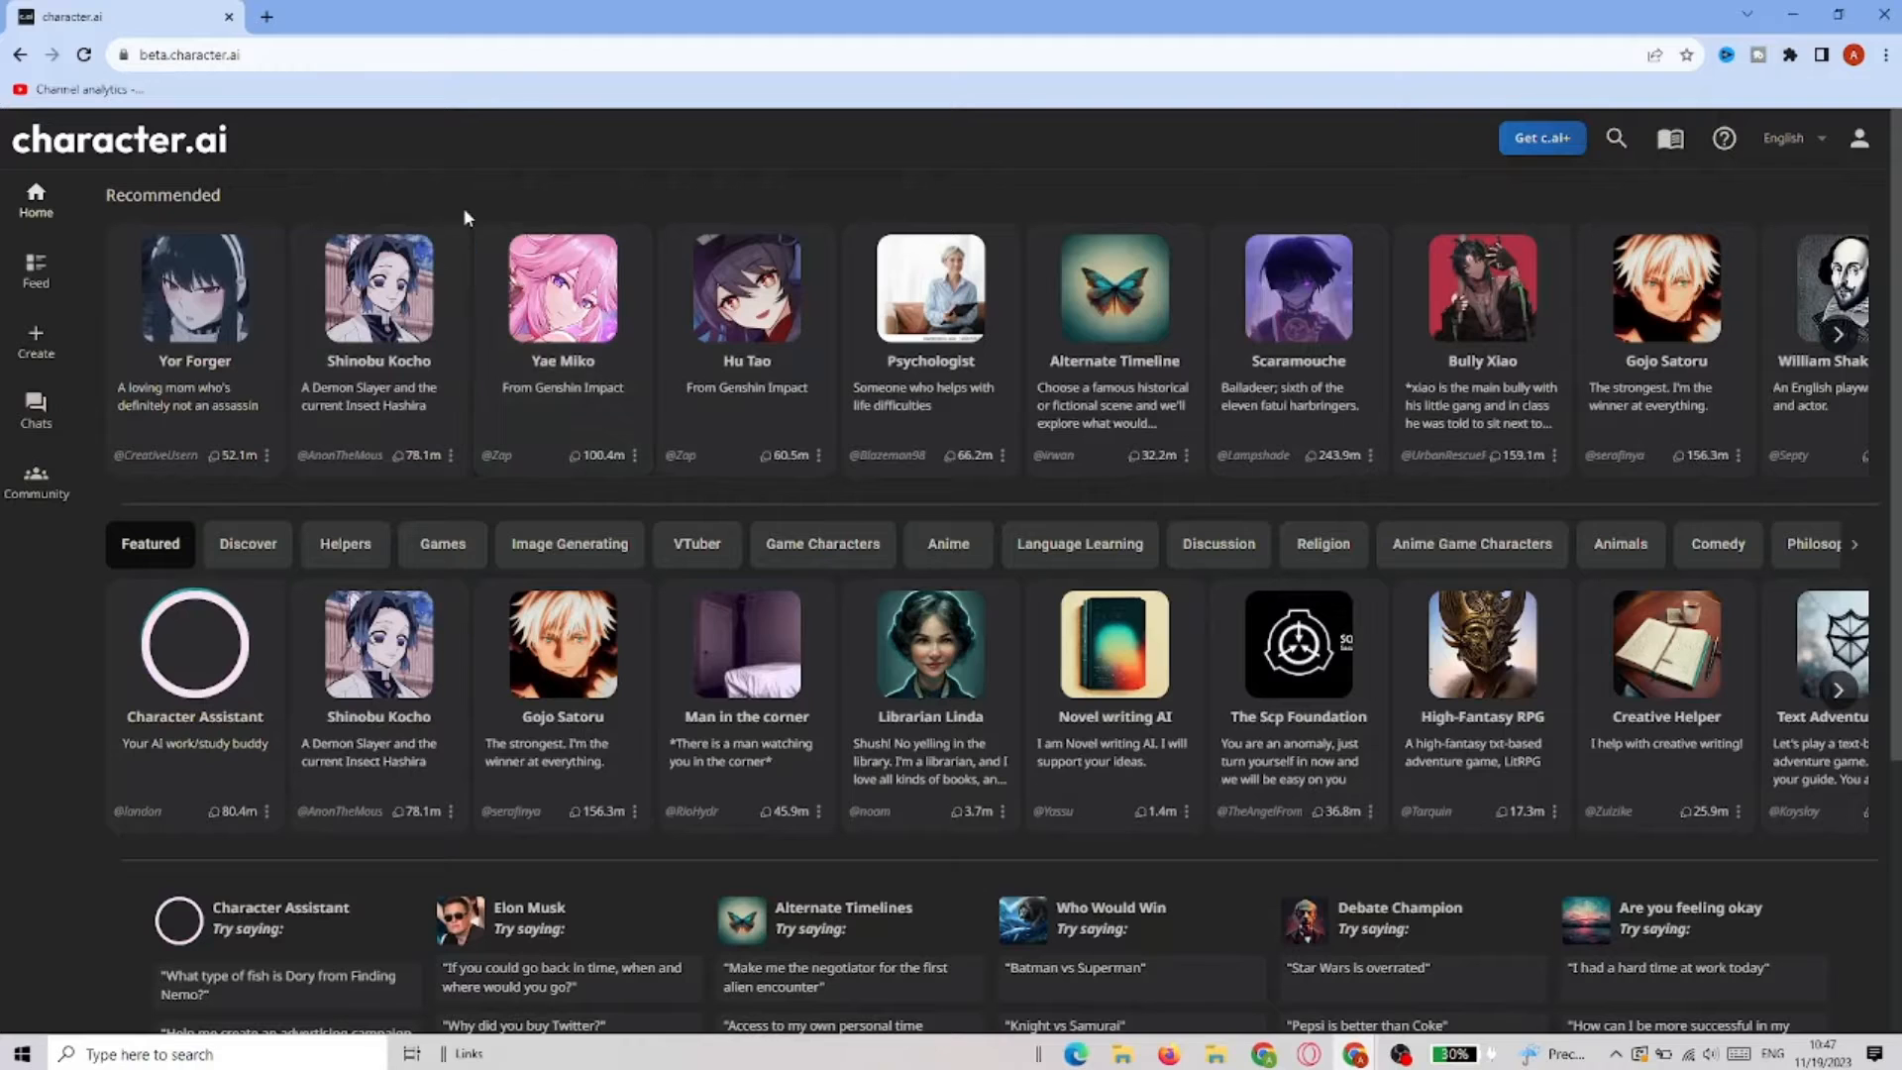
# Dismiss the character-creation options and open the TeSt129456 profile page
pyautogui.click(36, 341)
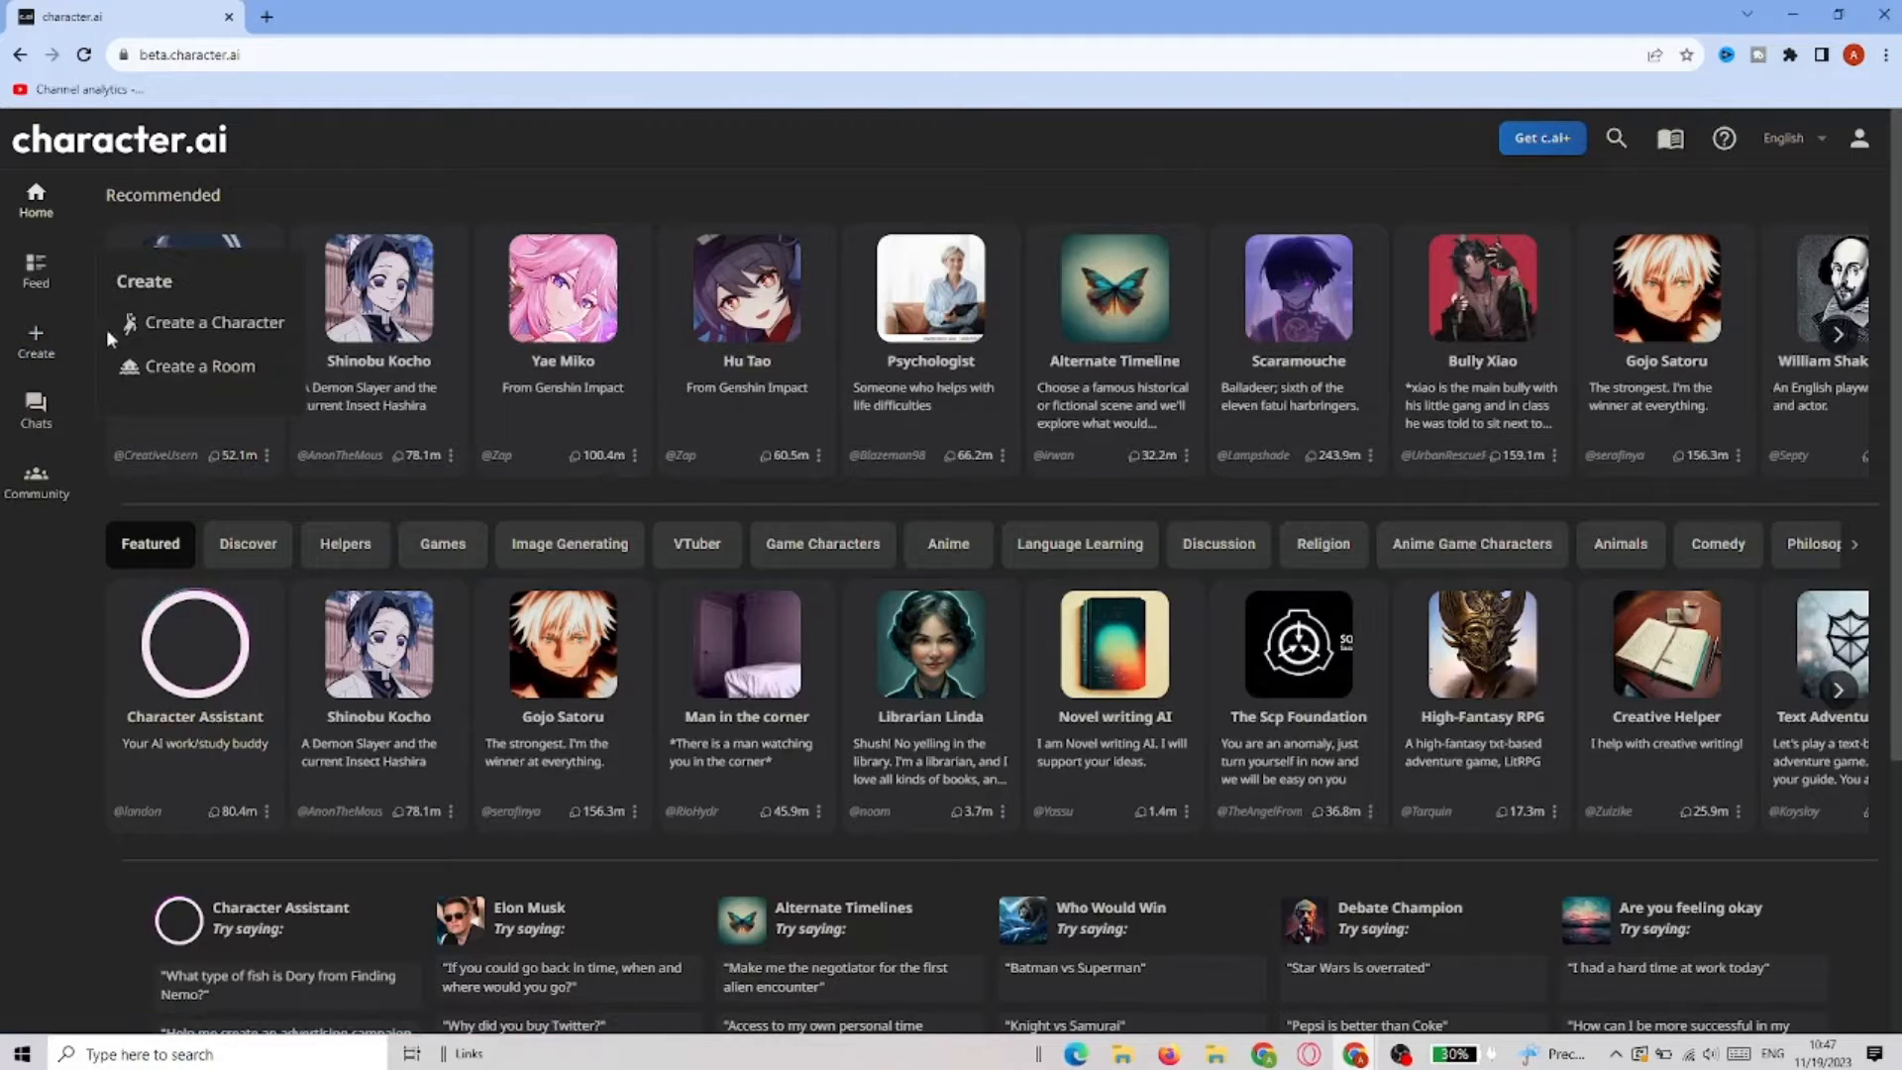
pyautogui.click(214, 323)
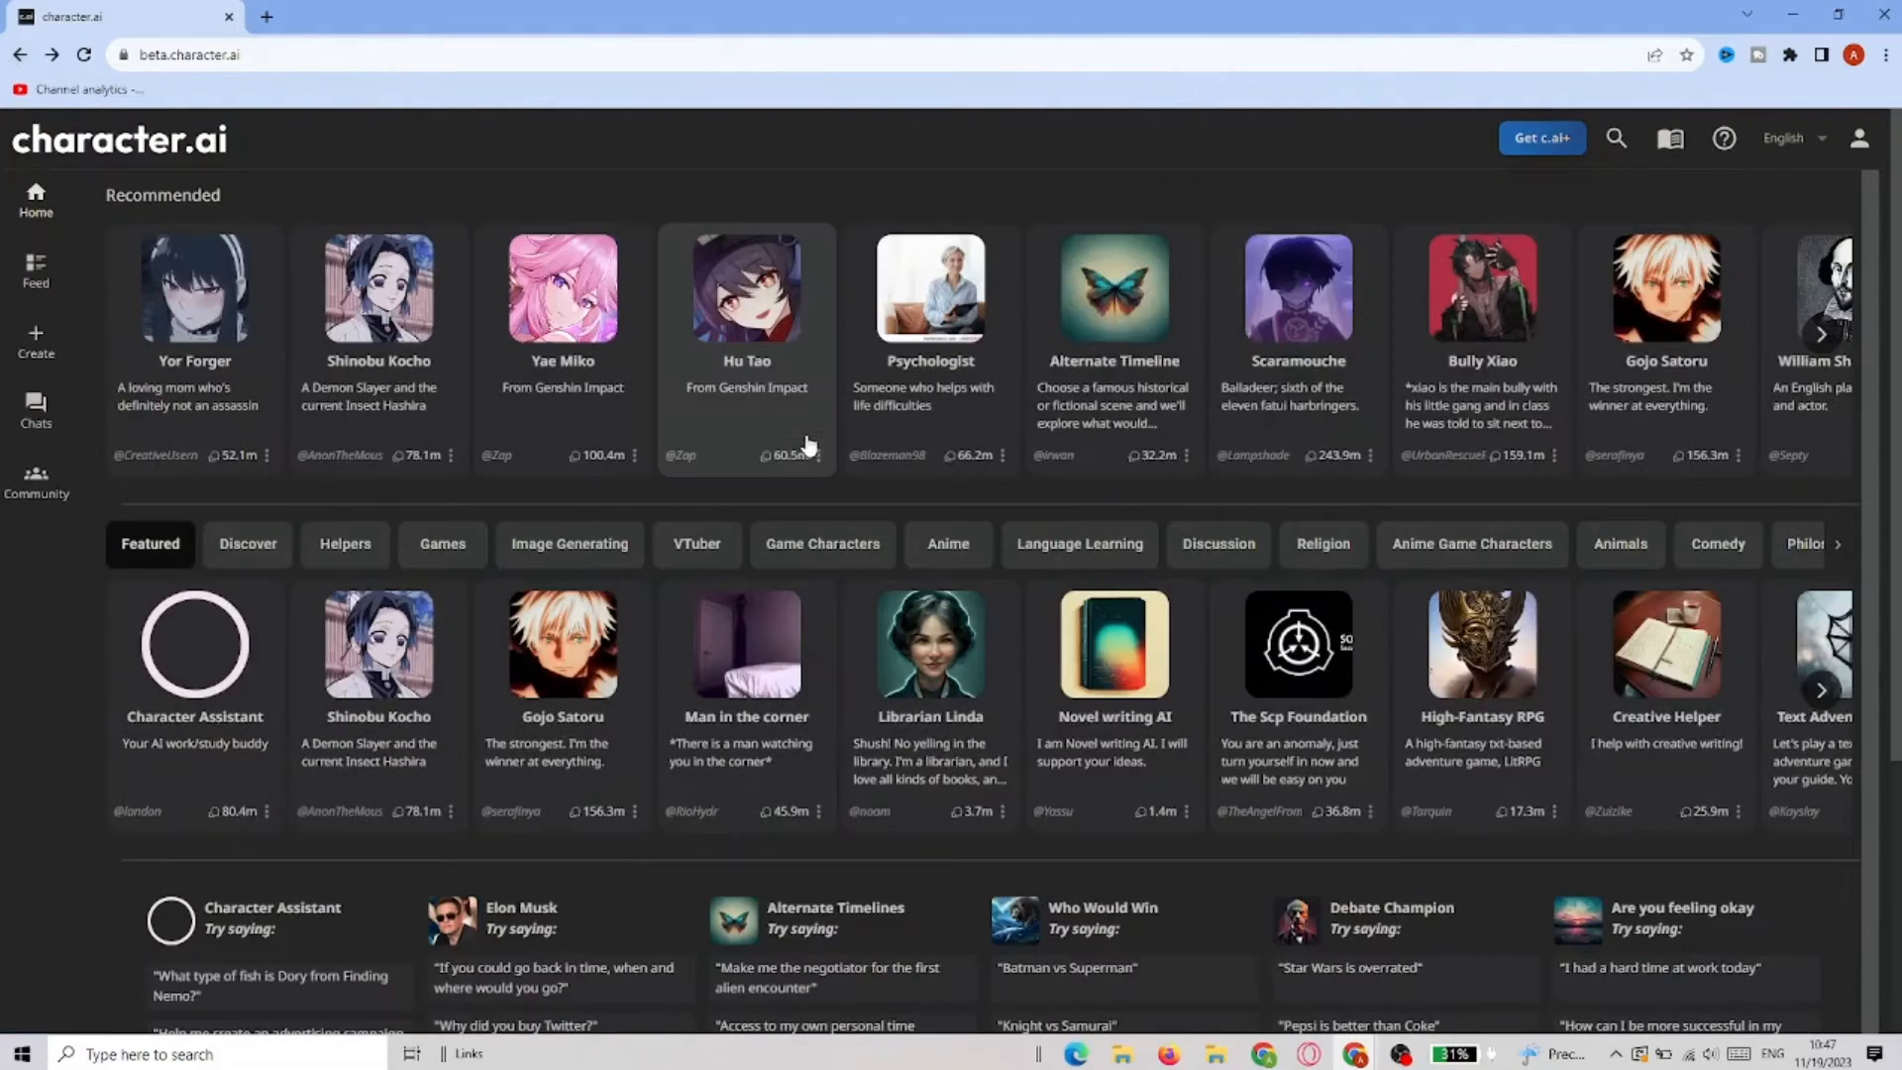
pyautogui.click(1857, 137)
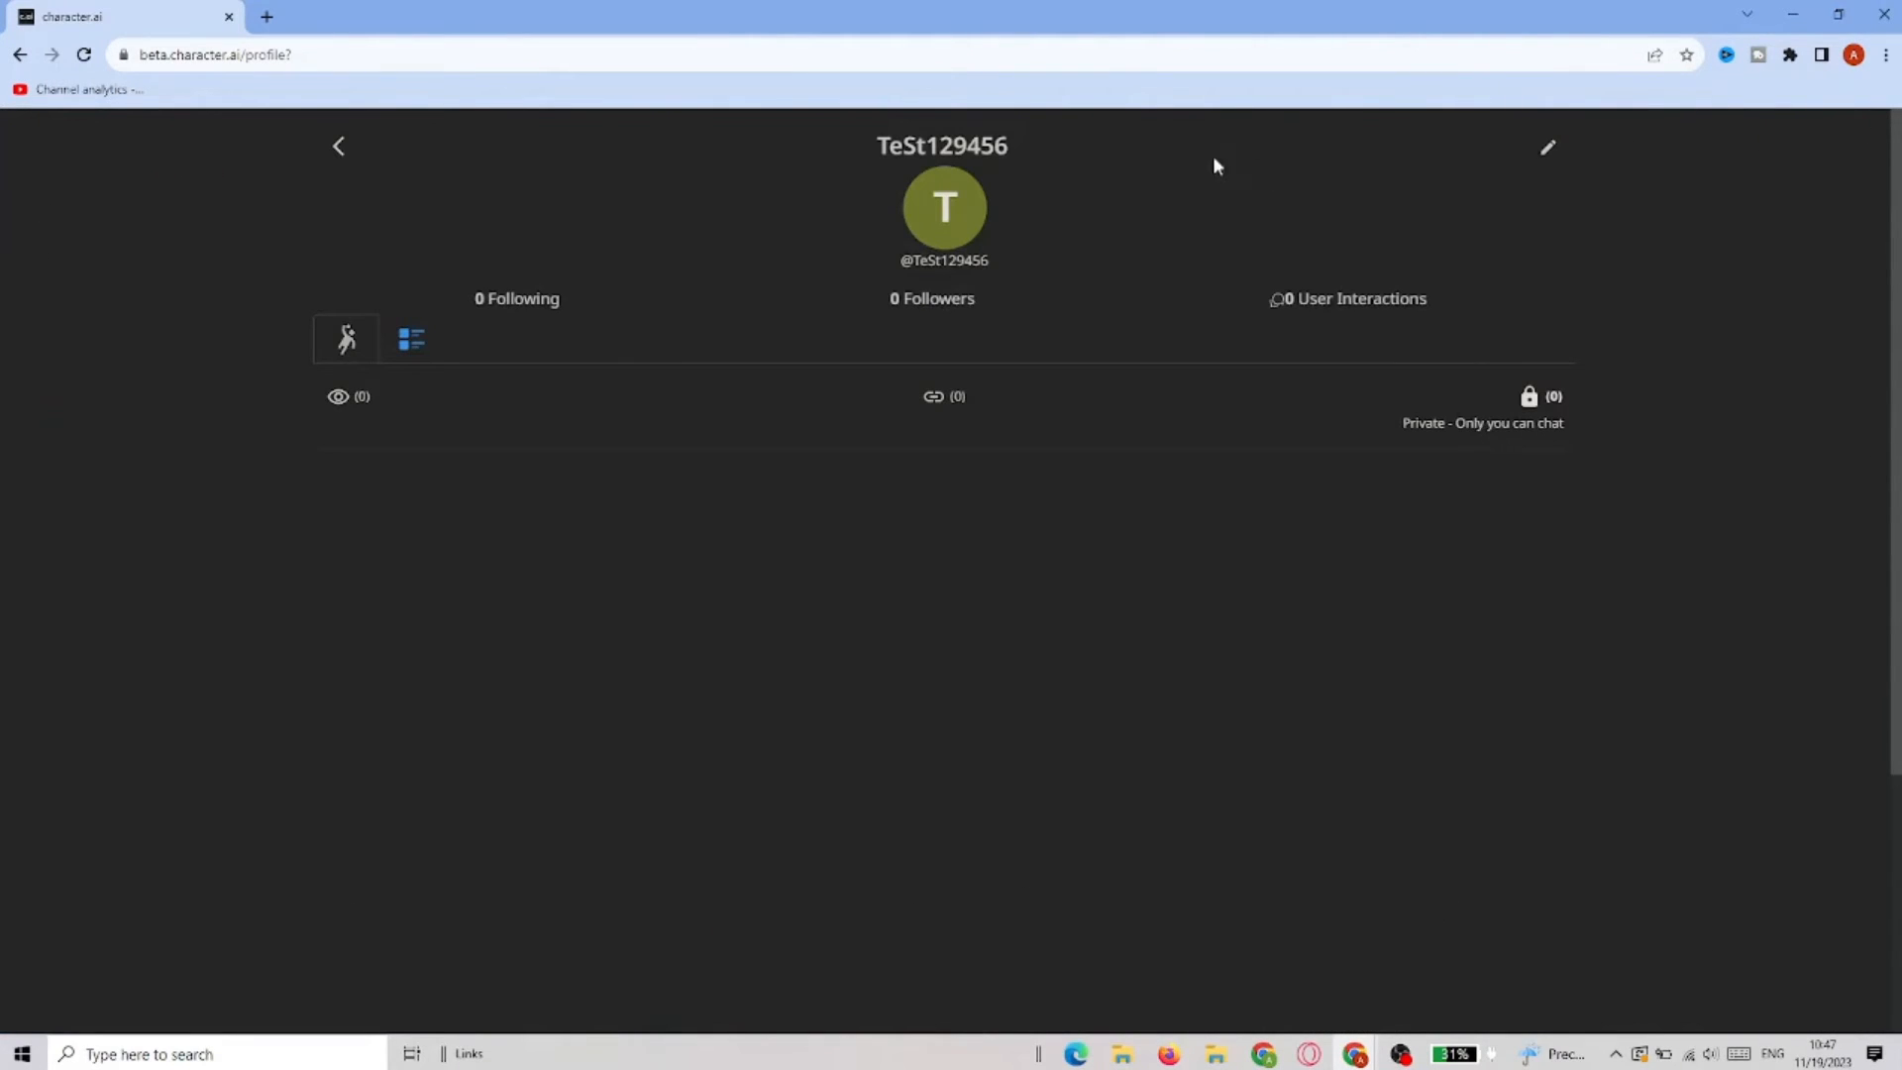